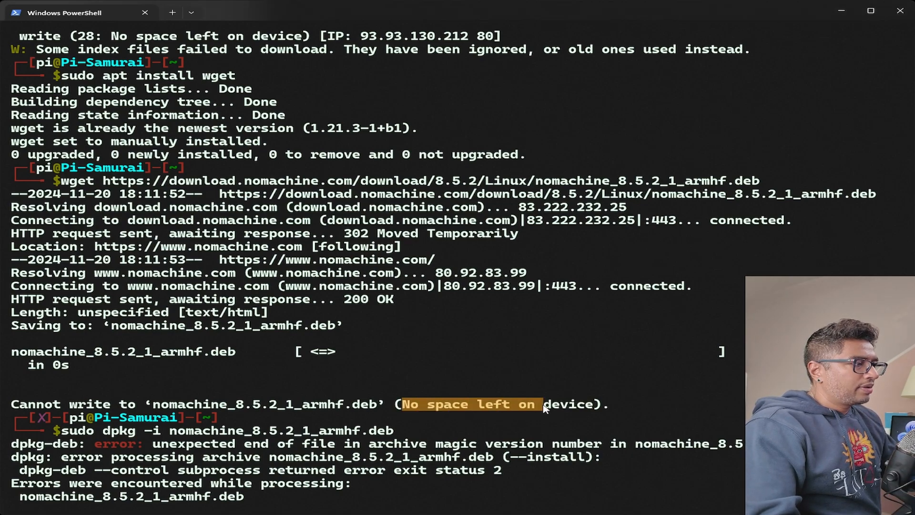
Highlight the 'No space left on device' error from the failed NoMachine install
drag(537, 404, 582, 405)
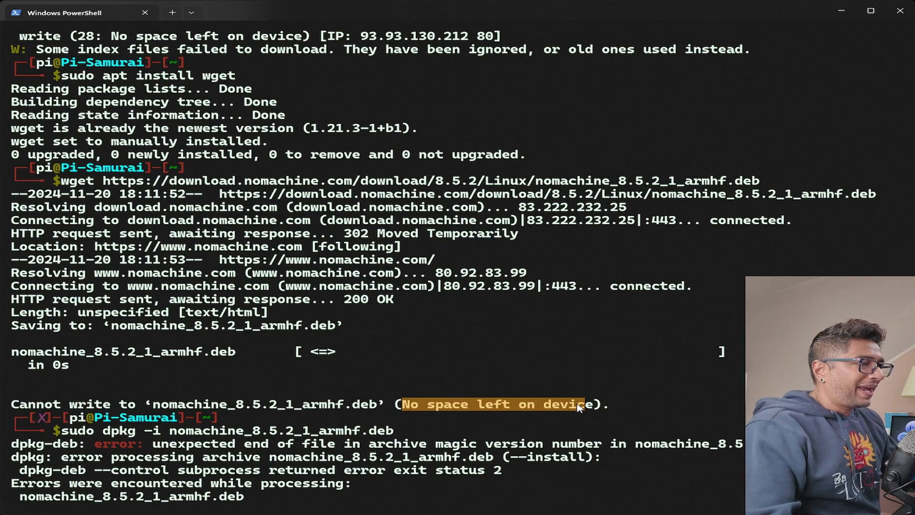
mouse_move(512, 363)
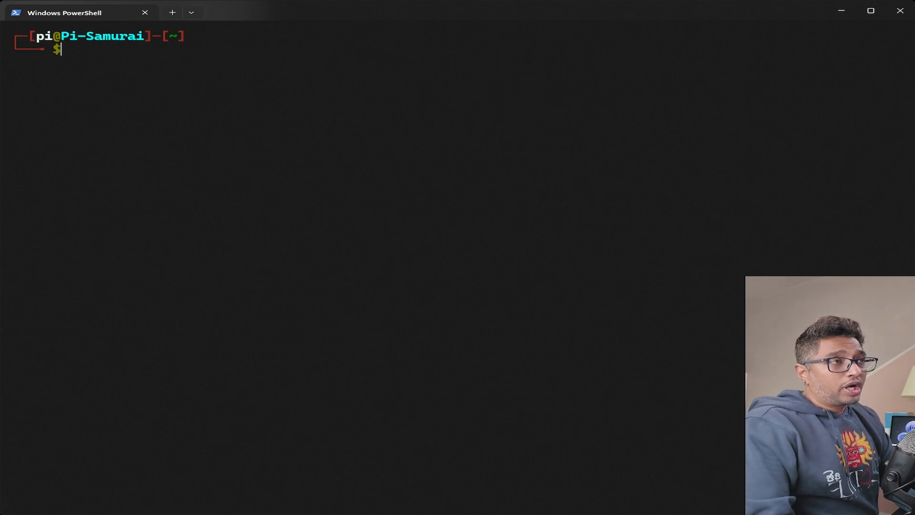
Run df -h, showing the 117G root partition at 100% used
text(df -h)
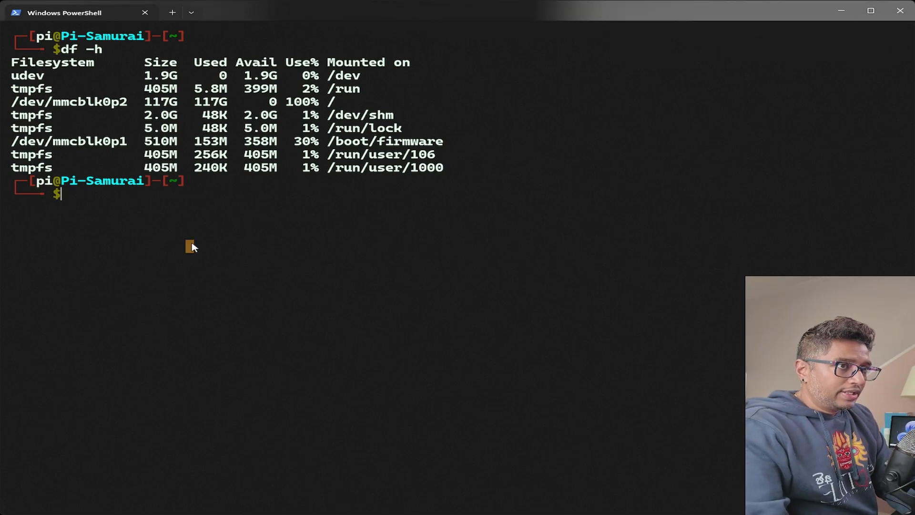
Run sudo du -ahx / | sort -h | tail -n 20, which fails as sort has no space
text(sudo)
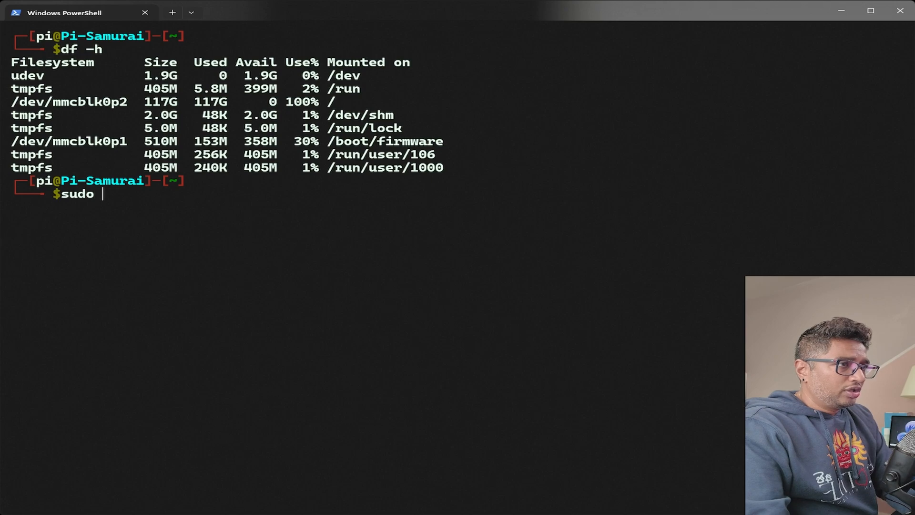
text(du -a)
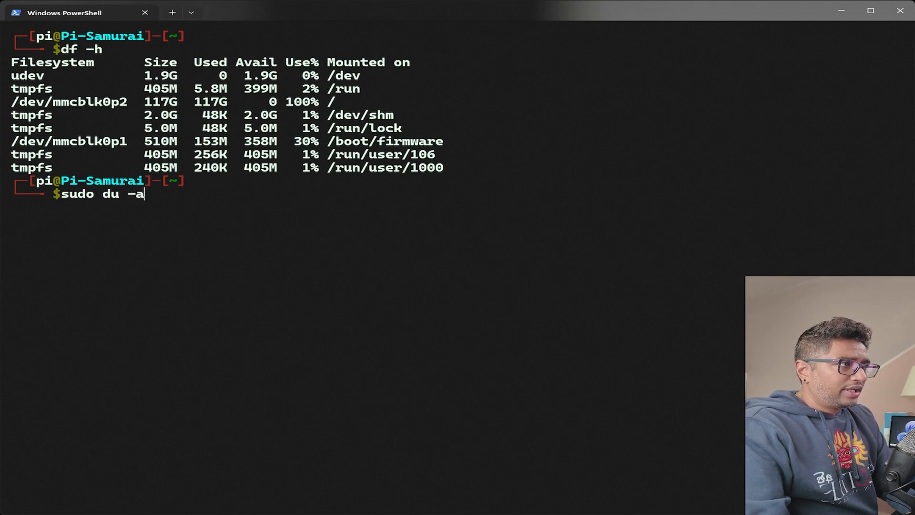
text(hx /)
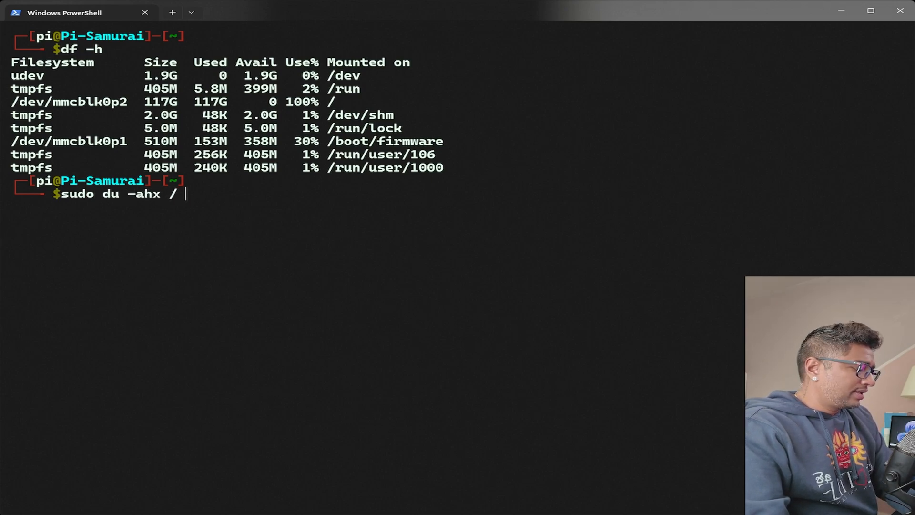
text(| s)
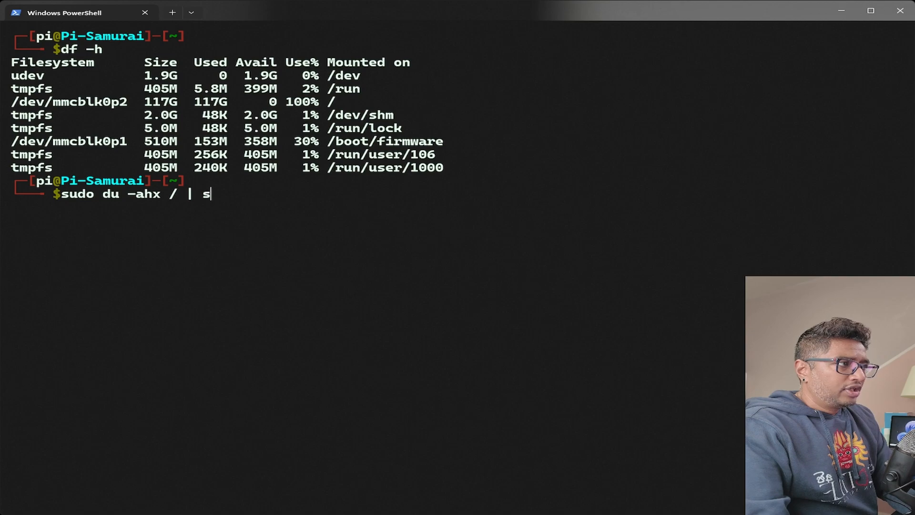
text(ort)
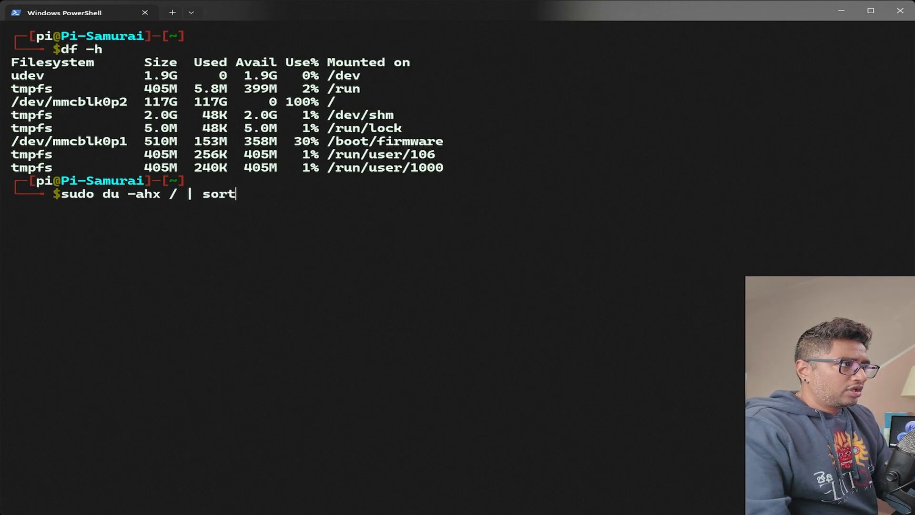
text(-h | t)
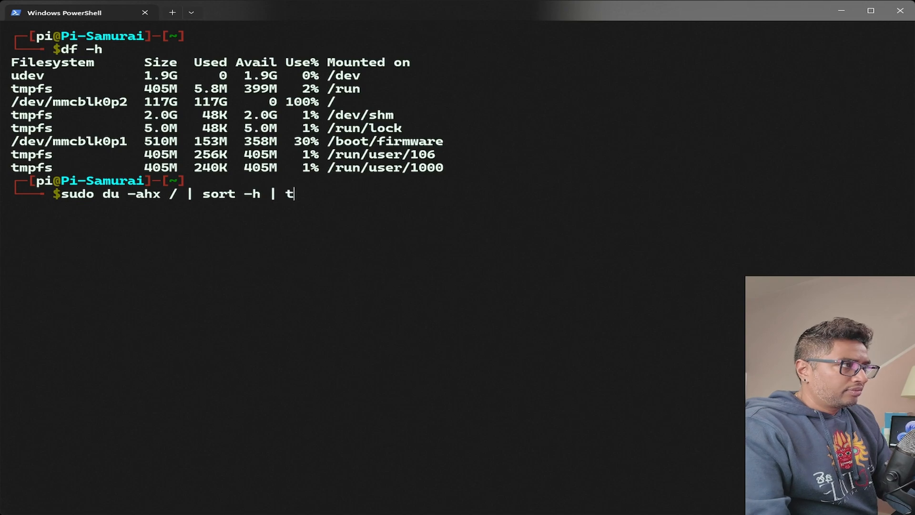
text(ail -n)
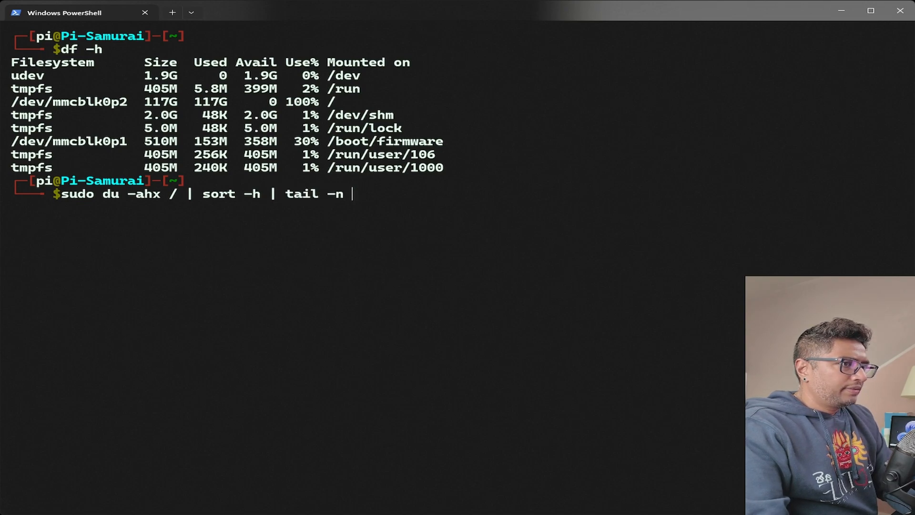
text(20)
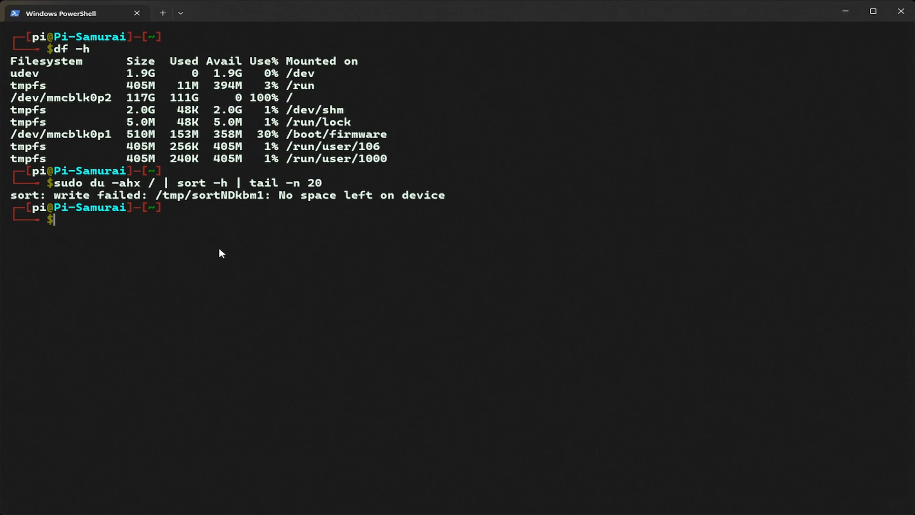
Run sudo du -ahx / --max-depth=1 | sort -h | tail -n 20, showing /media at 104G
text(sudo du)
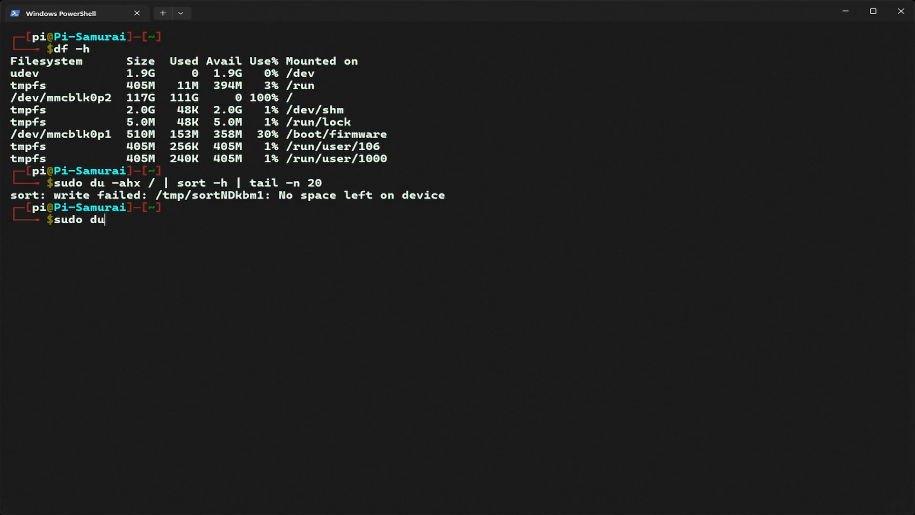
text(-ahx /)
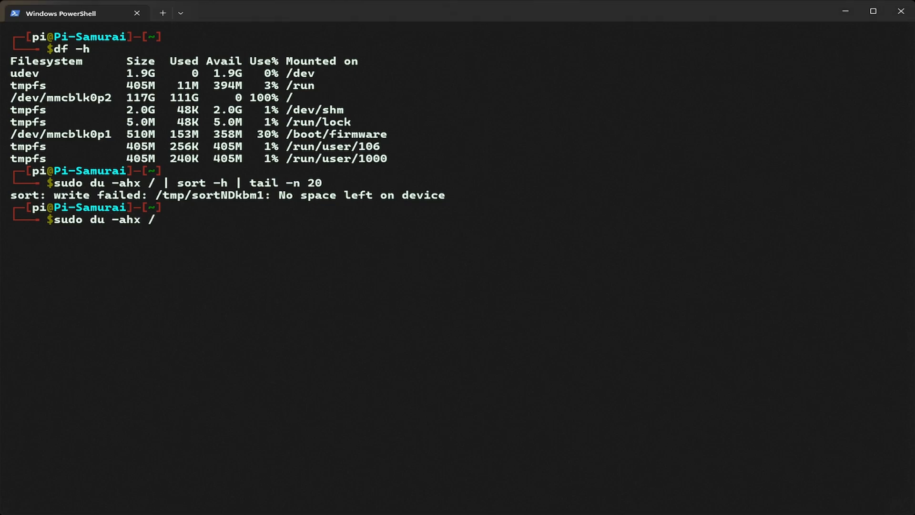
text(--)
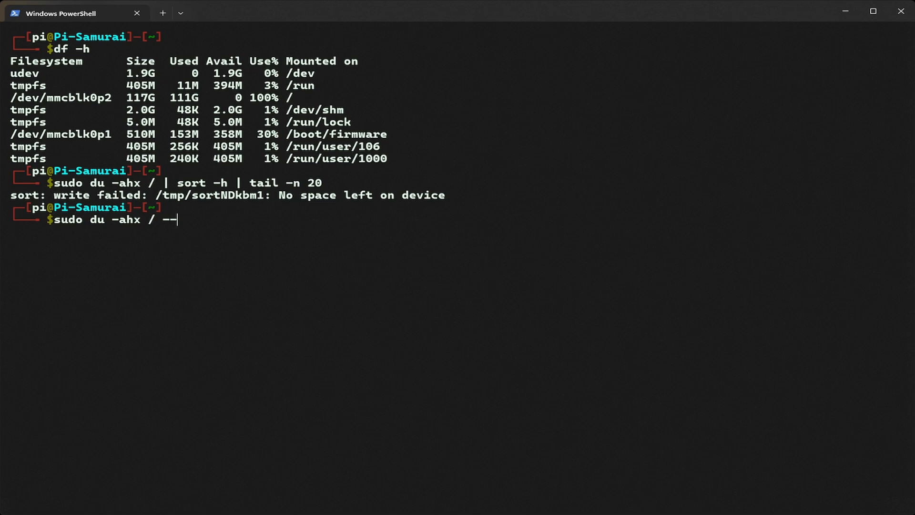
text(max-d)
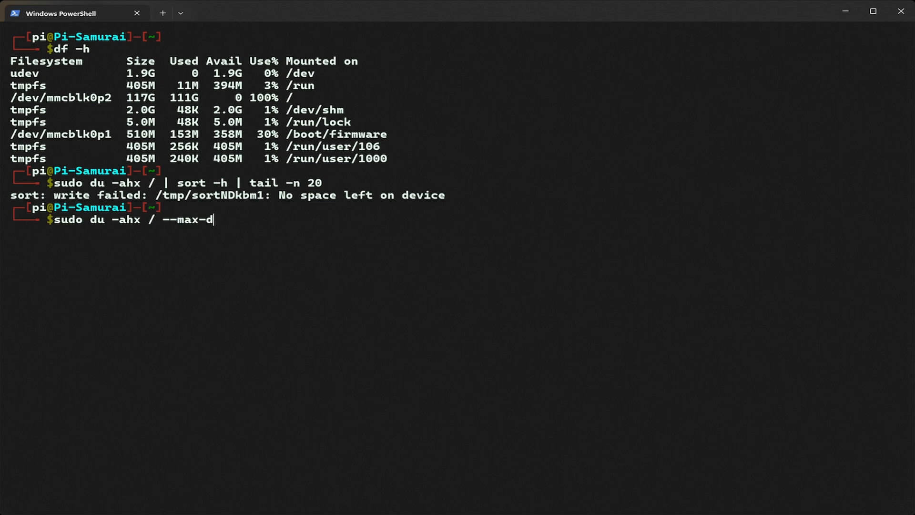
text(epth=)
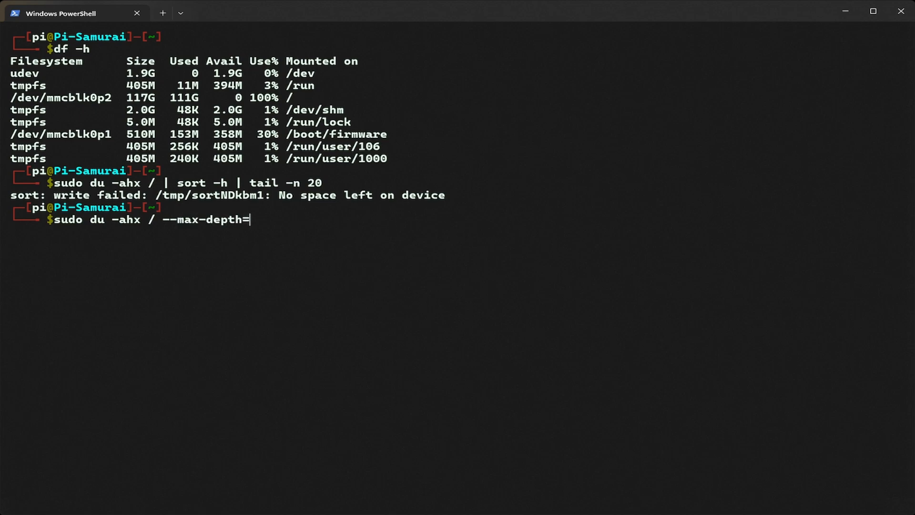
text(1)
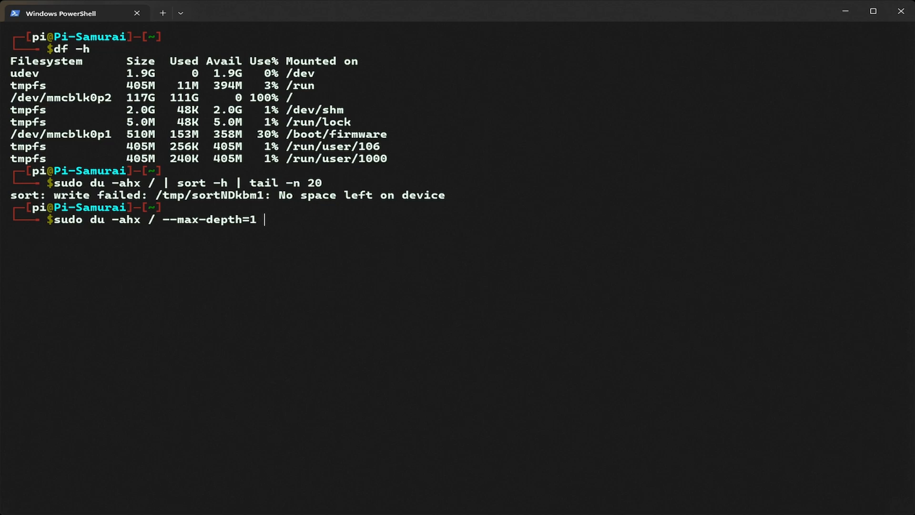
text(| so)
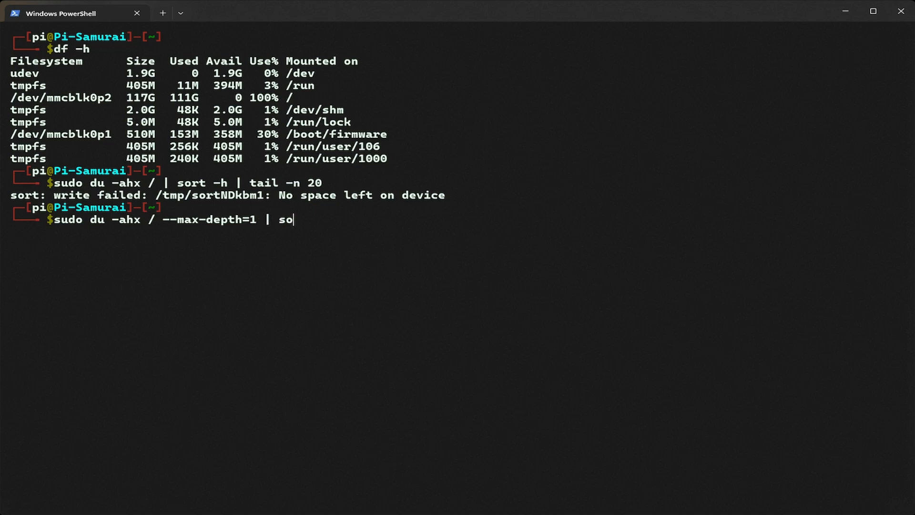
text(rt -h)
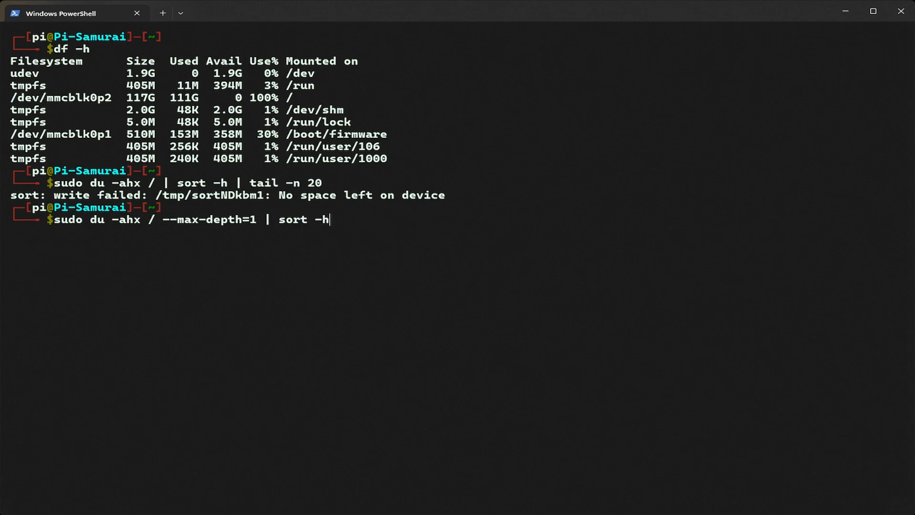
text(|)
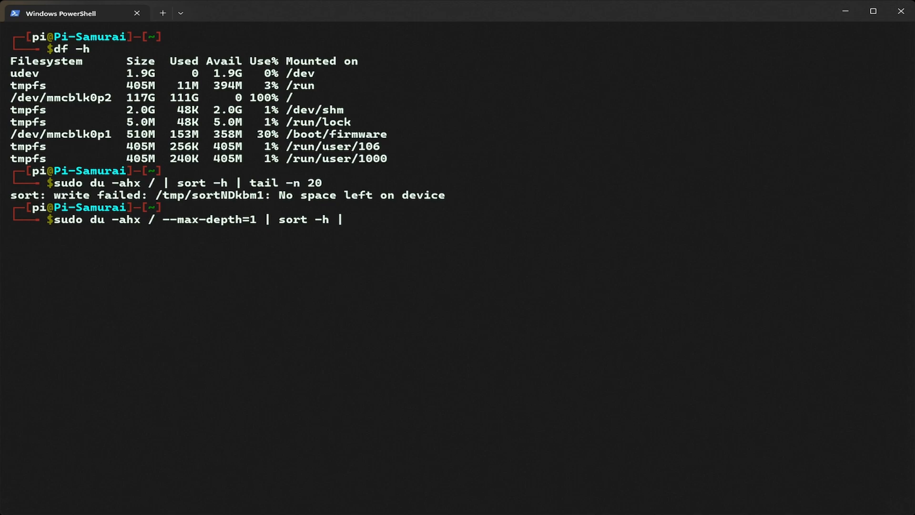
text(tail)
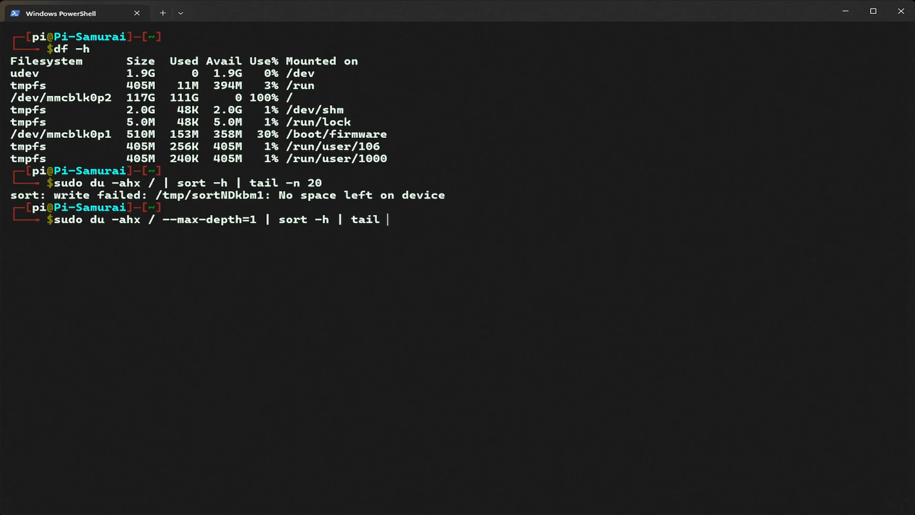
text(-n 20)
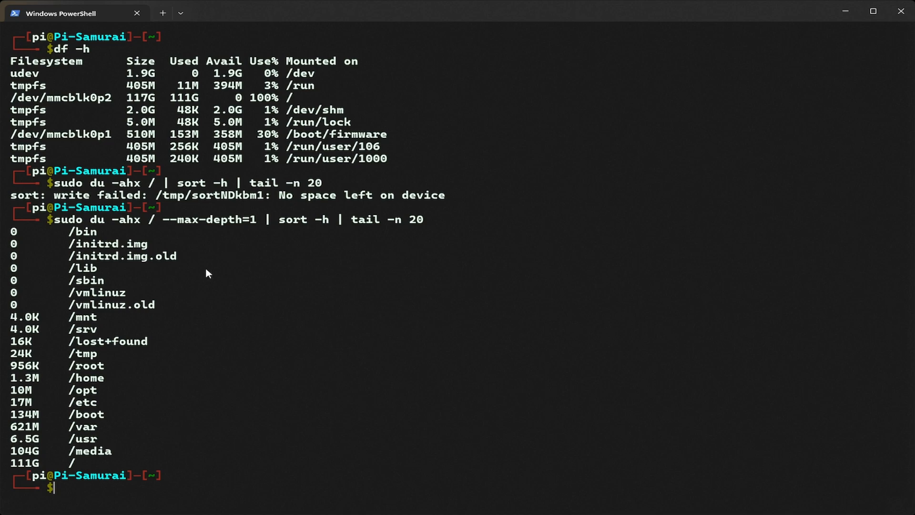
mouse_move(82, 211)
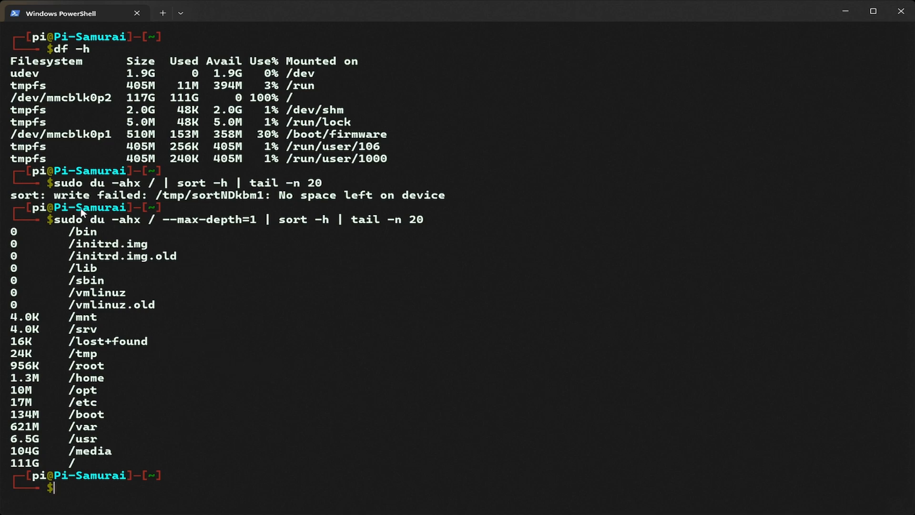
Highlight the directory-size command and the /media line holding 104G of 111G
drag(52, 220, 427, 219)
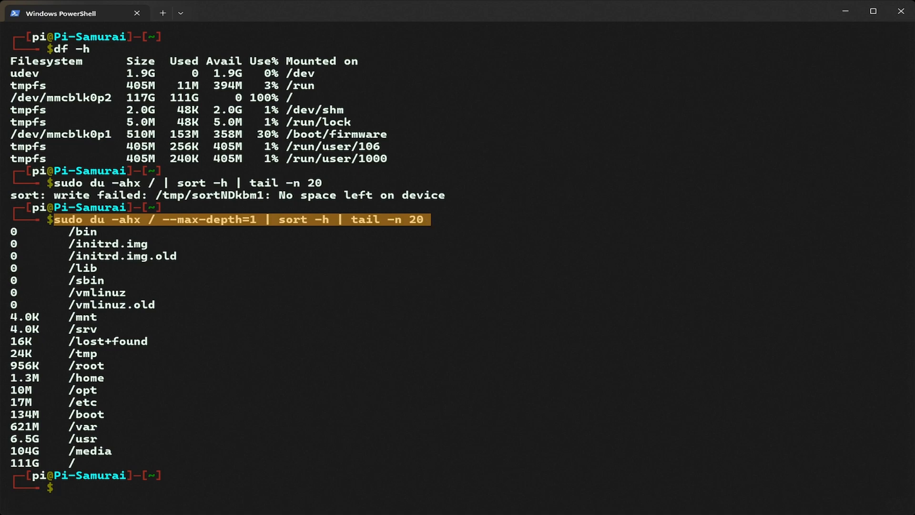
mouse_move(227, 264)
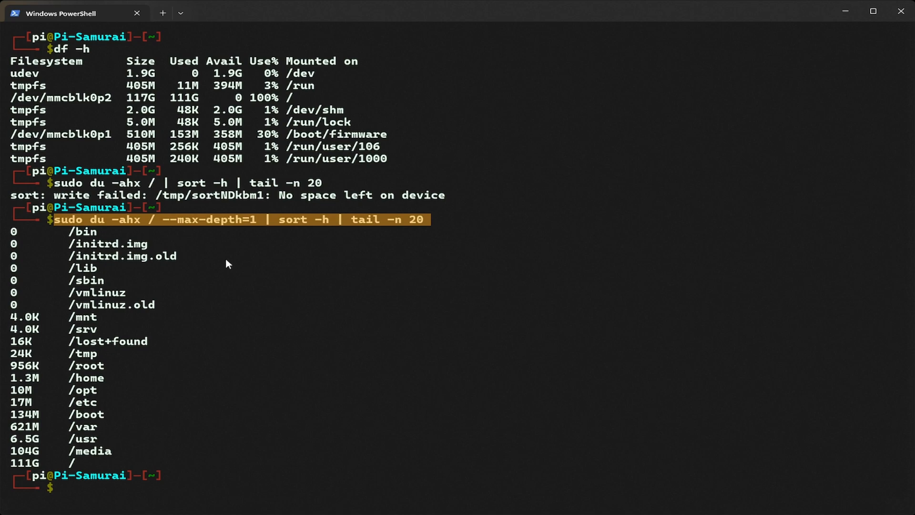
mouse_move(186, 342)
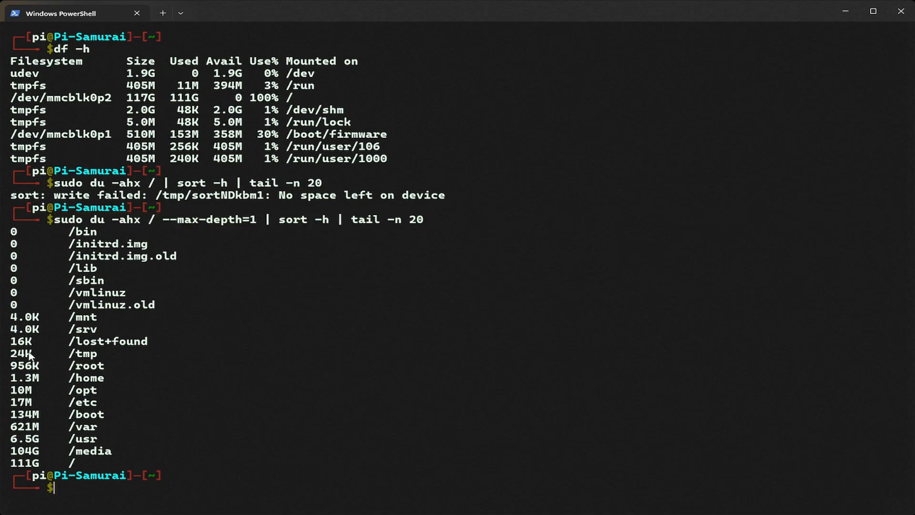
double_click(59, 451)
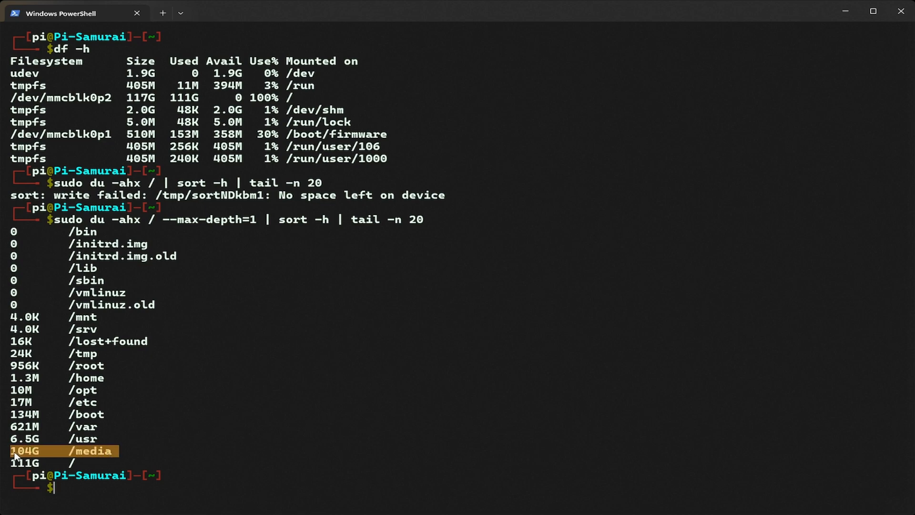
mouse_move(222, 420)
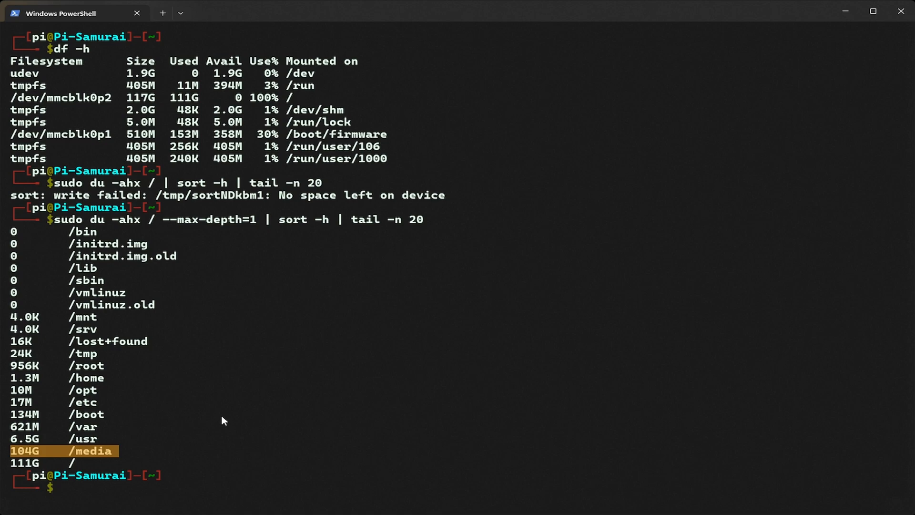
mouse_move(168, 386)
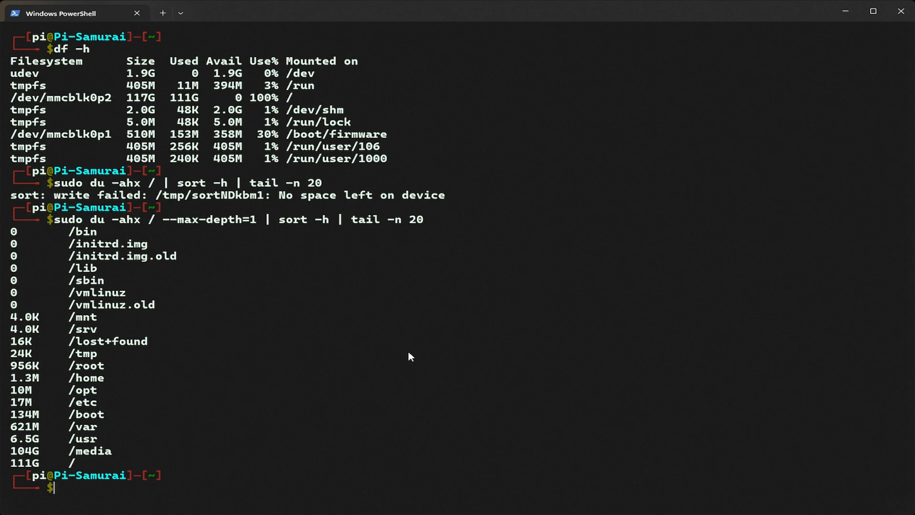
mouse_move(153, 441)
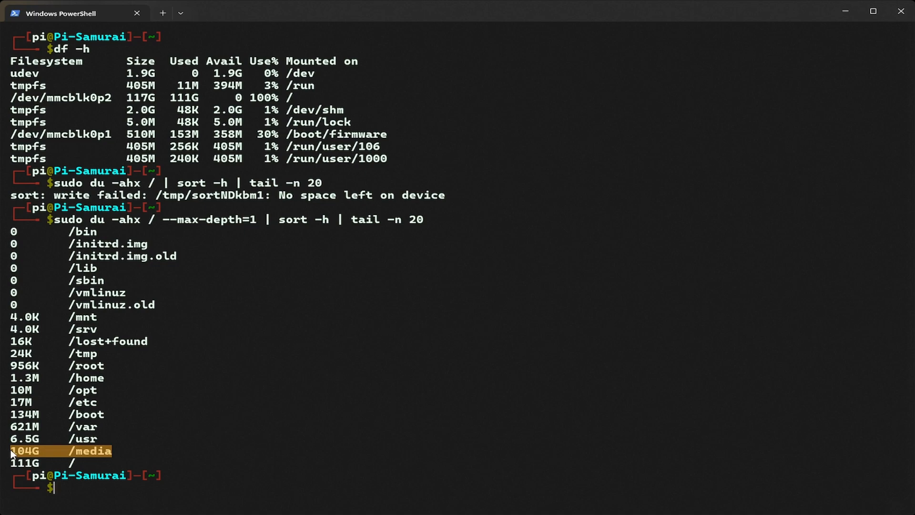
mouse_move(169, 414)
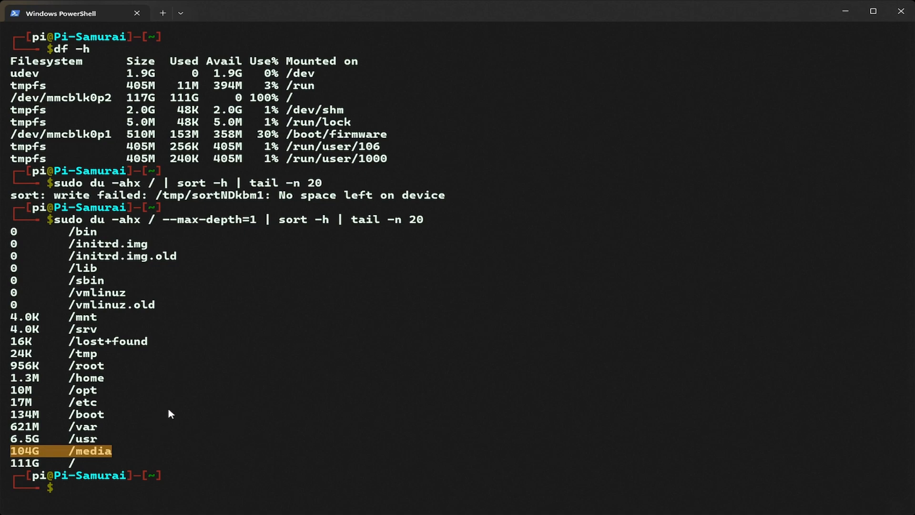
click(259, 446)
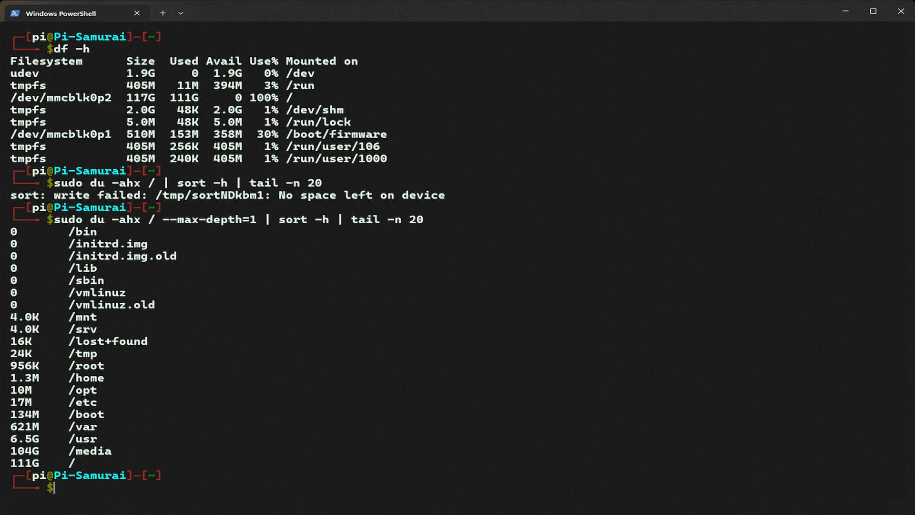
Run ls -lh /media and mark its single root-owned pi subfolder
text(ls -lh /media)
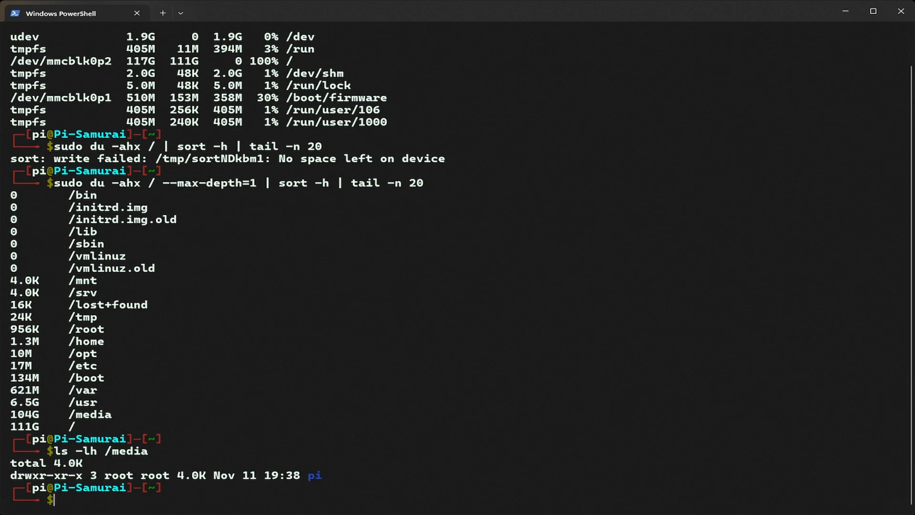
mouse_move(245, 440)
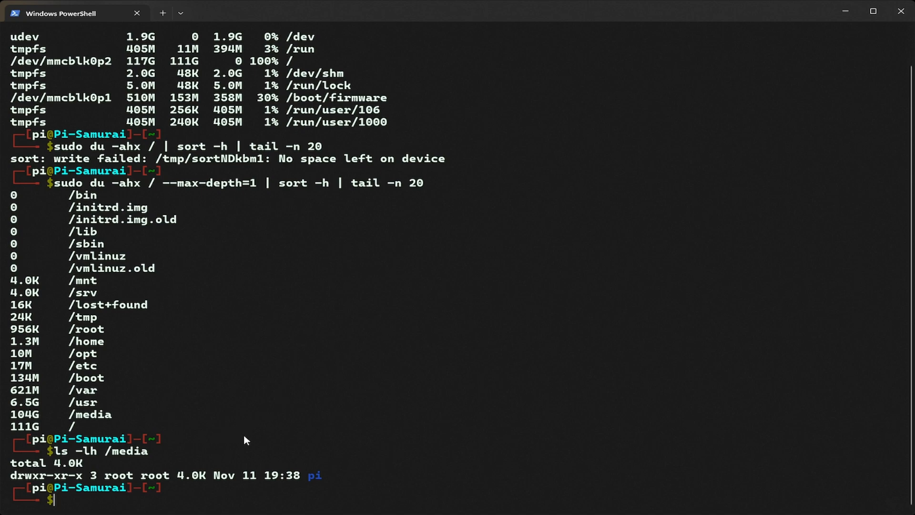
mouse_move(96, 495)
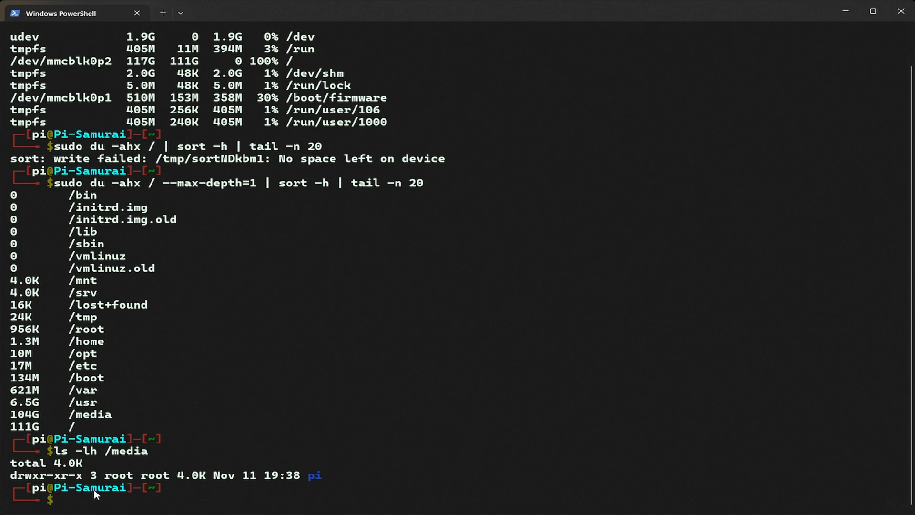
mouse_move(320, 485)
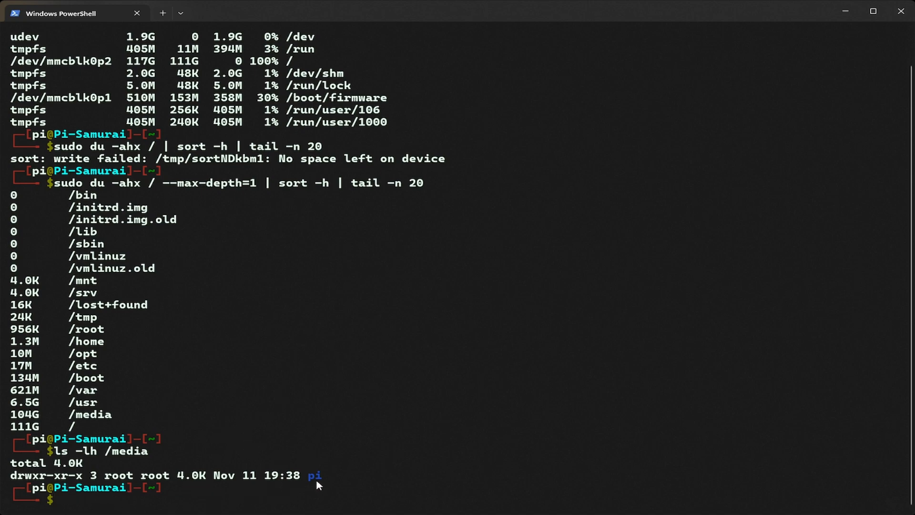
double_click(314, 475)
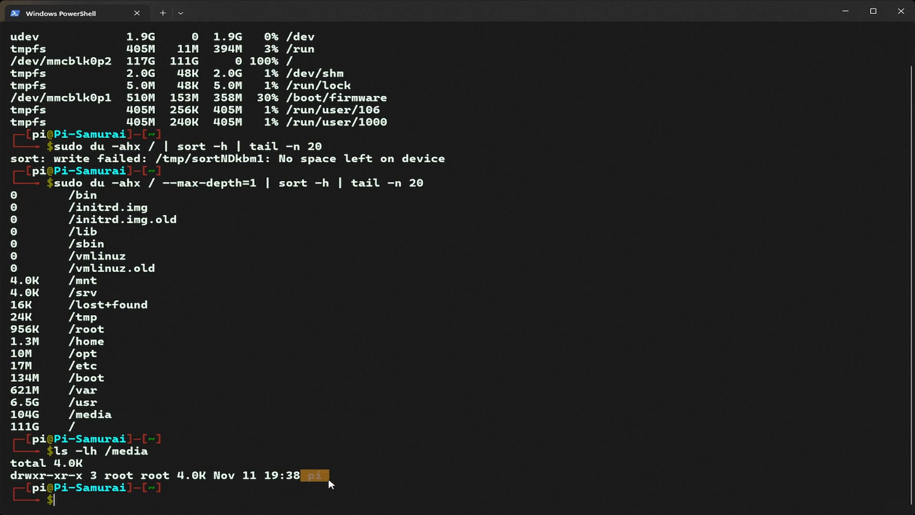
mouse_move(405, 459)
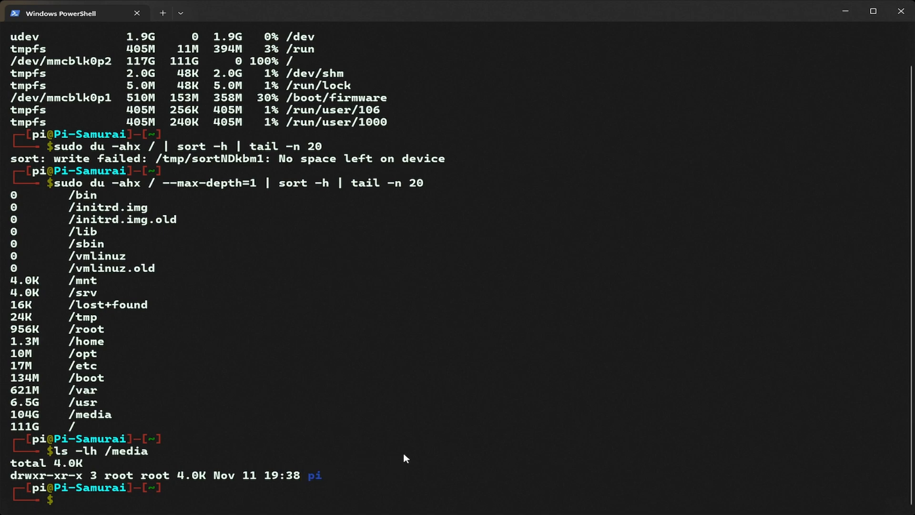
Compose sudo du -ah /media/pi --max-depth=1 | sort -h | tail -n 20 at the prompt
text(sudo)
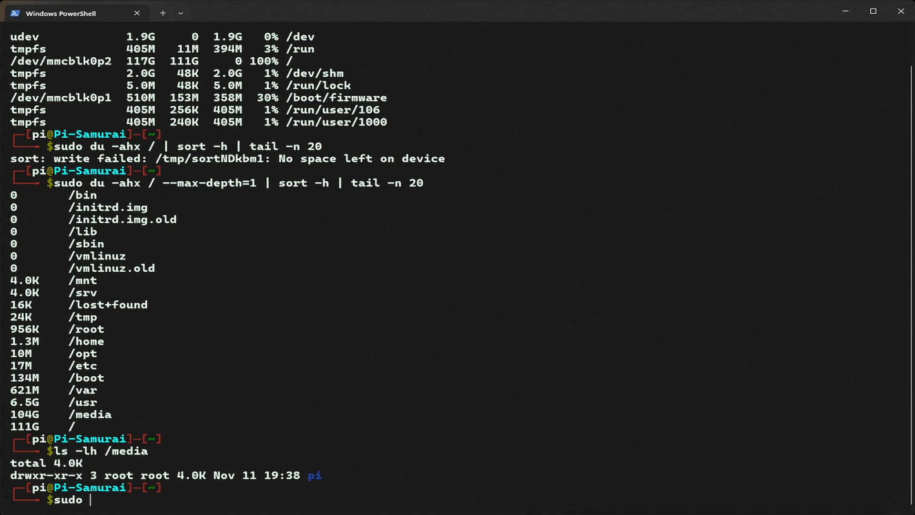
text(du -ah /)
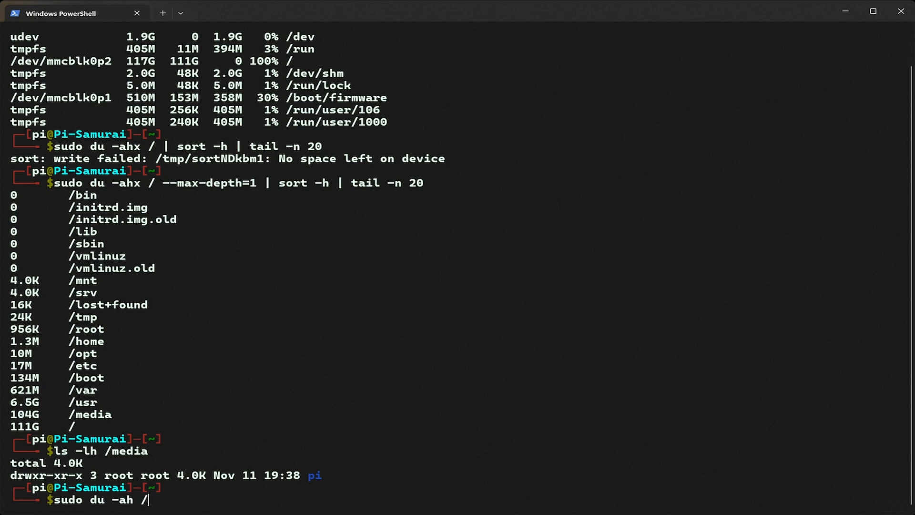
text(media/pi --max-de)
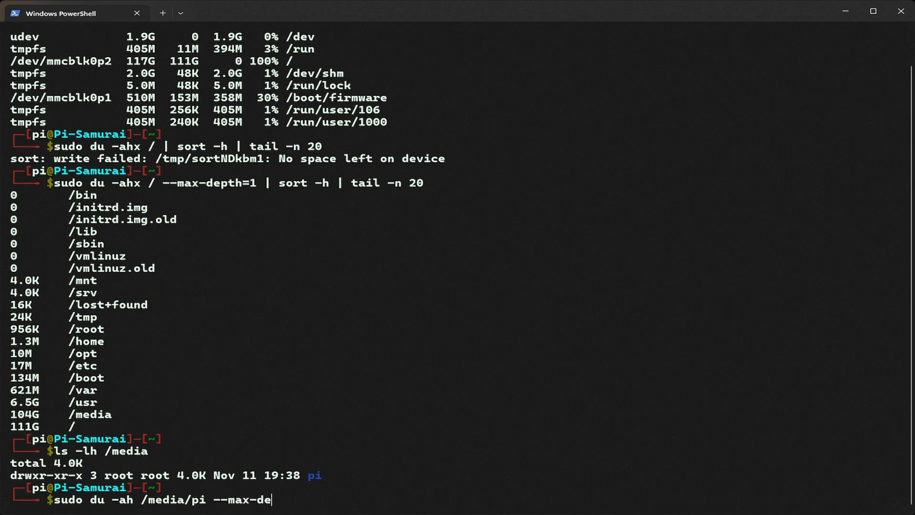
text(pth=)
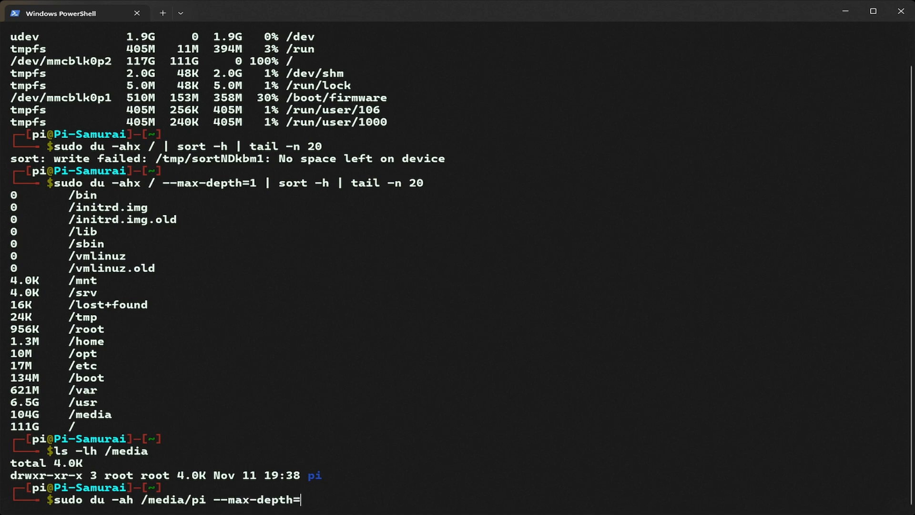
text(1 | sort)
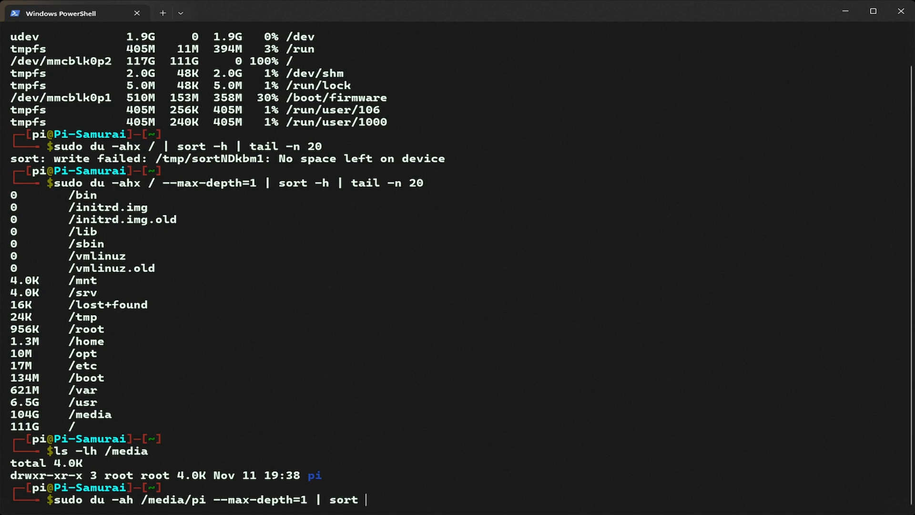
text(-h | tail)
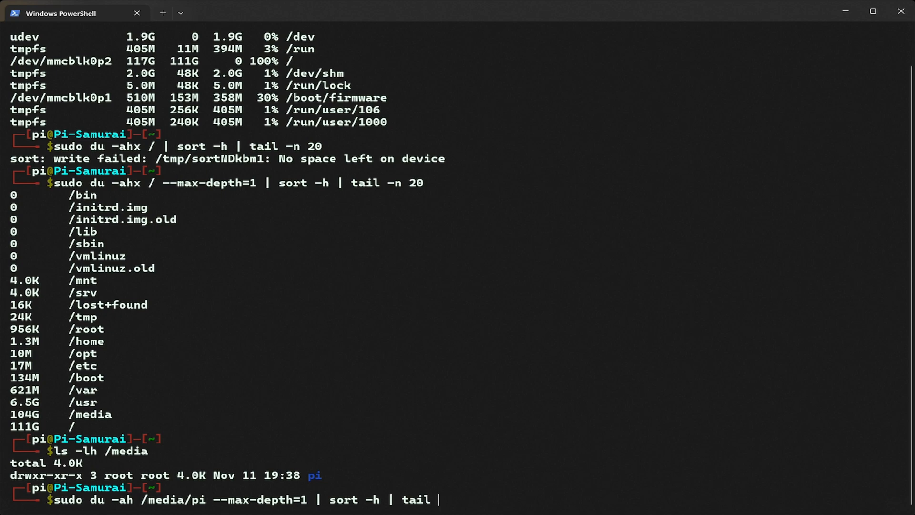
text(-n 20)
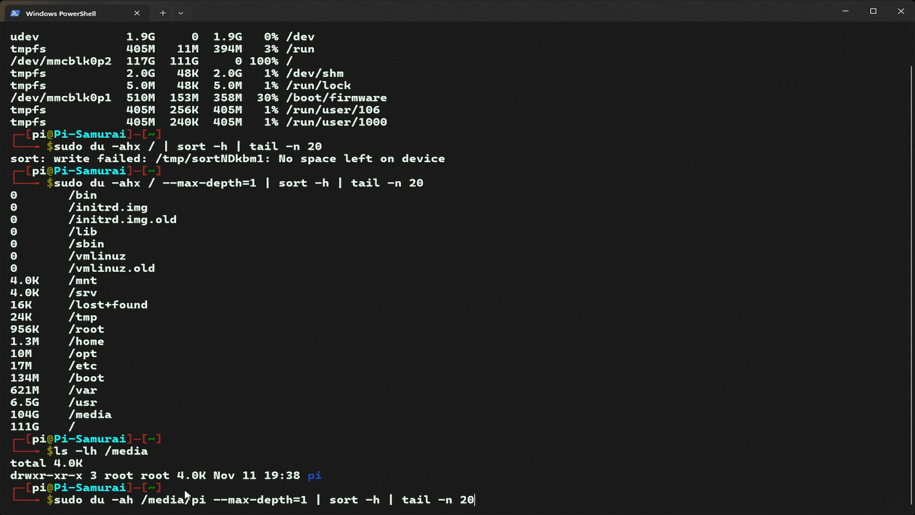
double_click(173, 500)
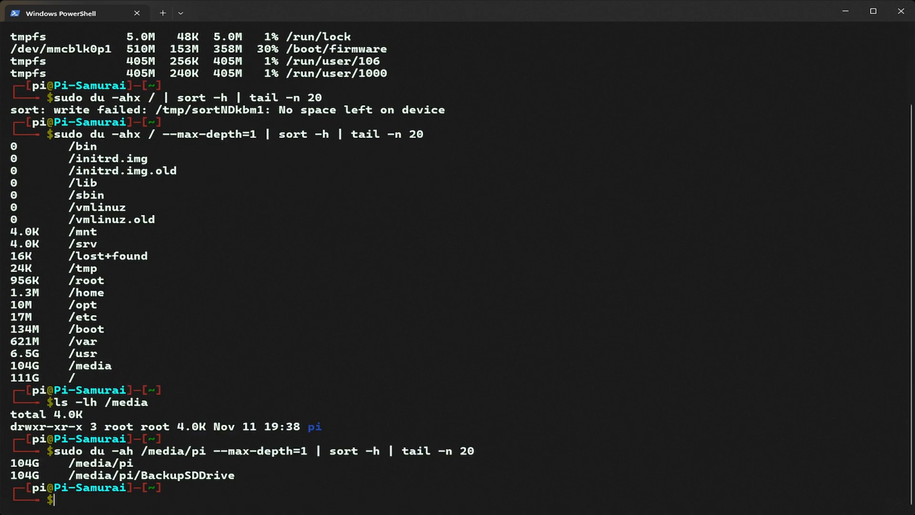
mouse_move(207, 483)
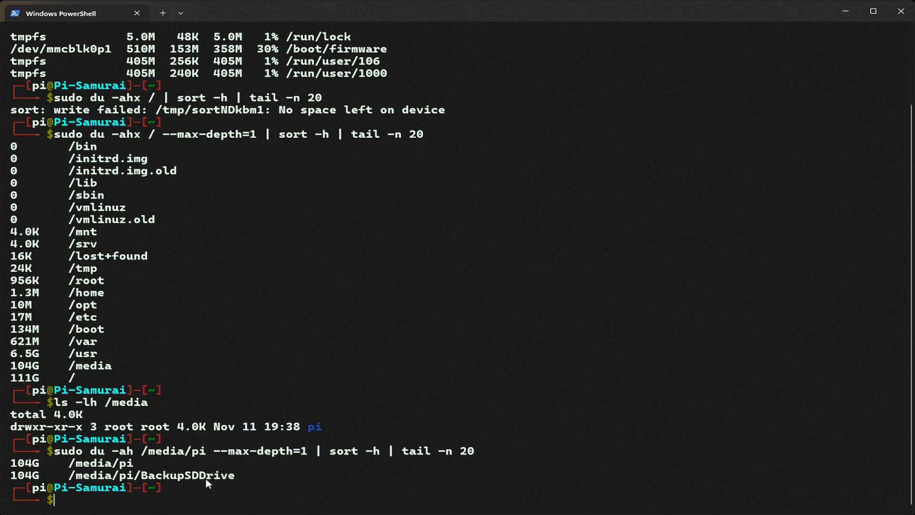
mouse_move(115, 486)
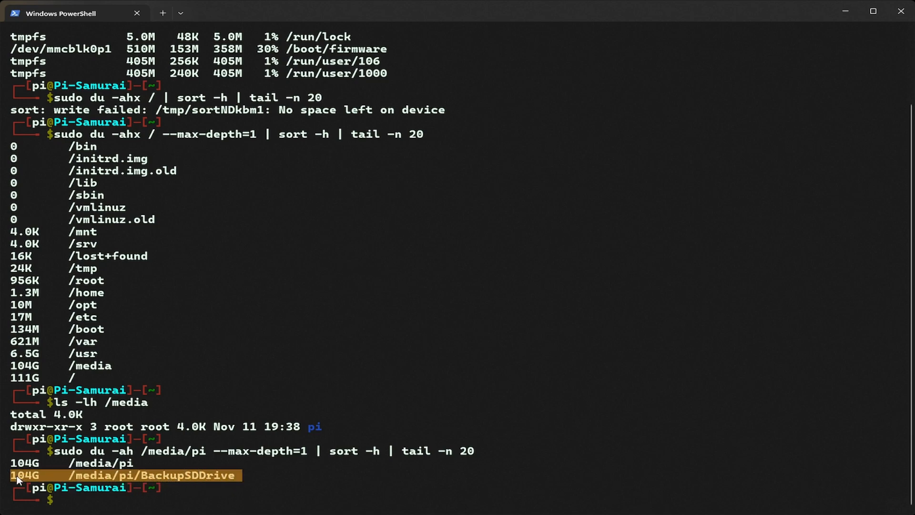
mouse_move(294, 470)
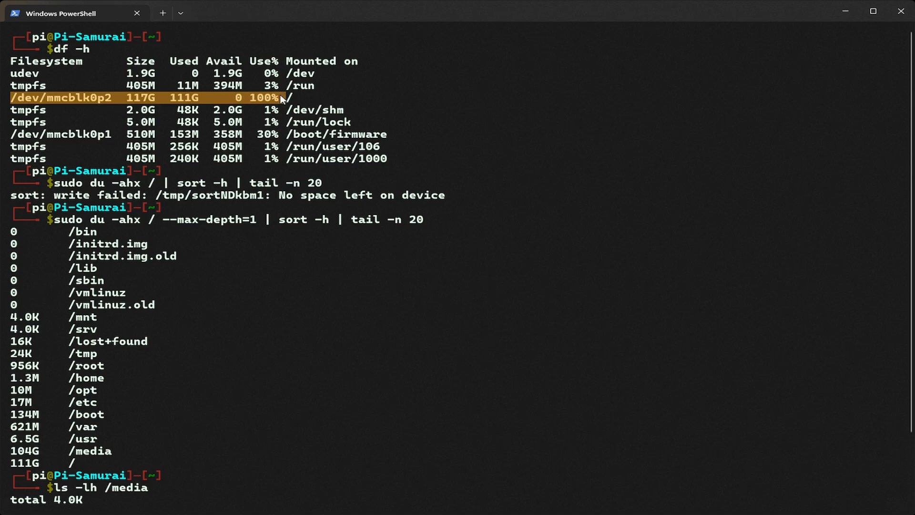
Run the du command and mark the 100%, 'No space left' and 104G /media entries leading to BackupSDDrive
click(234, 98)
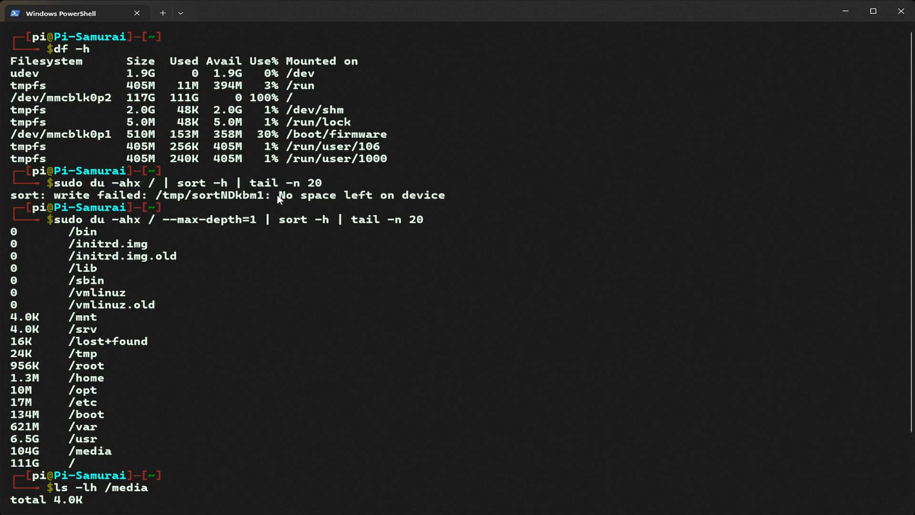
double_click(339, 195)
text(sudo du -ah /media/pi --max-depth=1 | sort -h | tail -n 20)
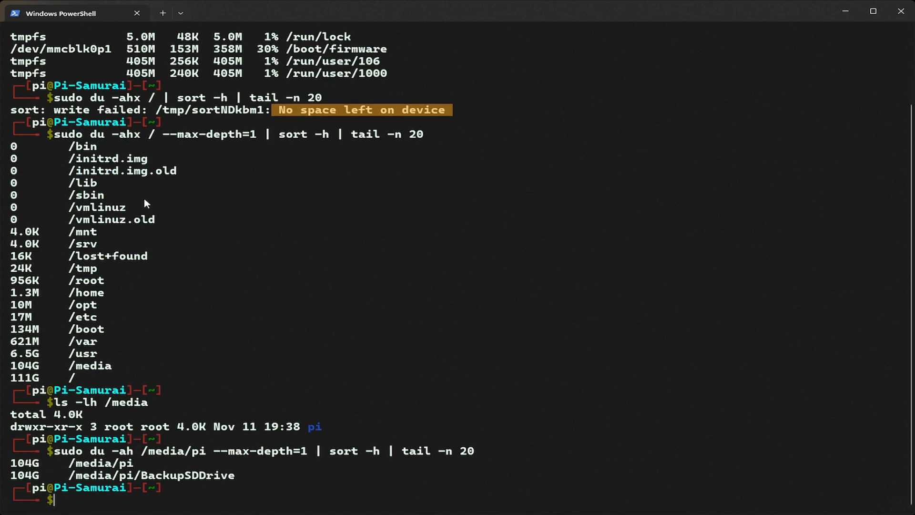
mouse_move(102, 370)
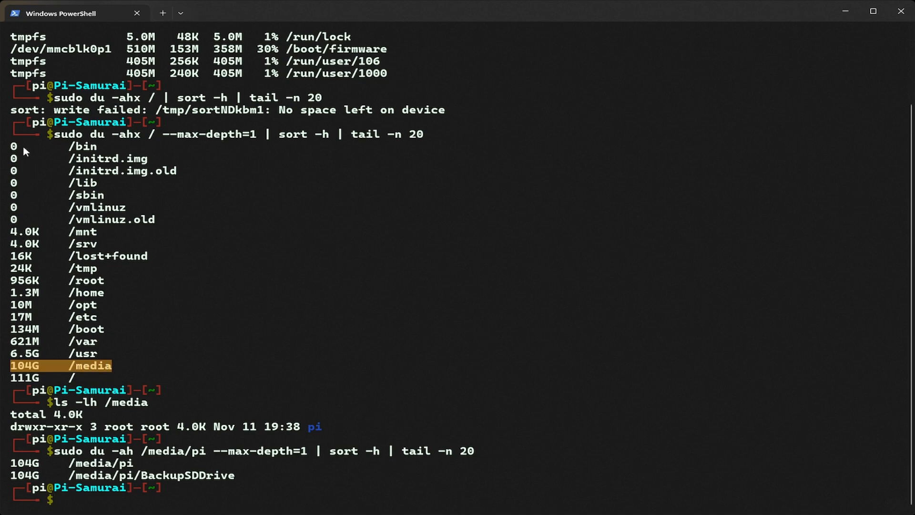
mouse_move(38, 365)
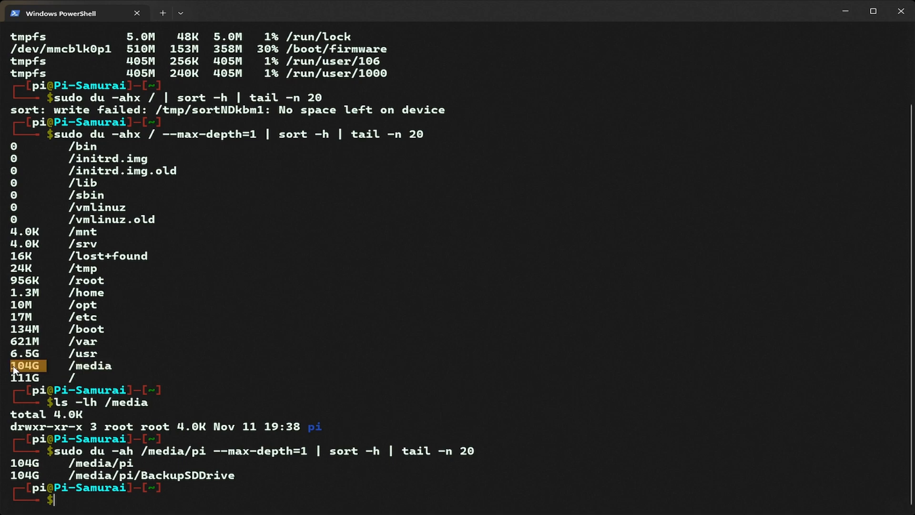
double_click(91, 365)
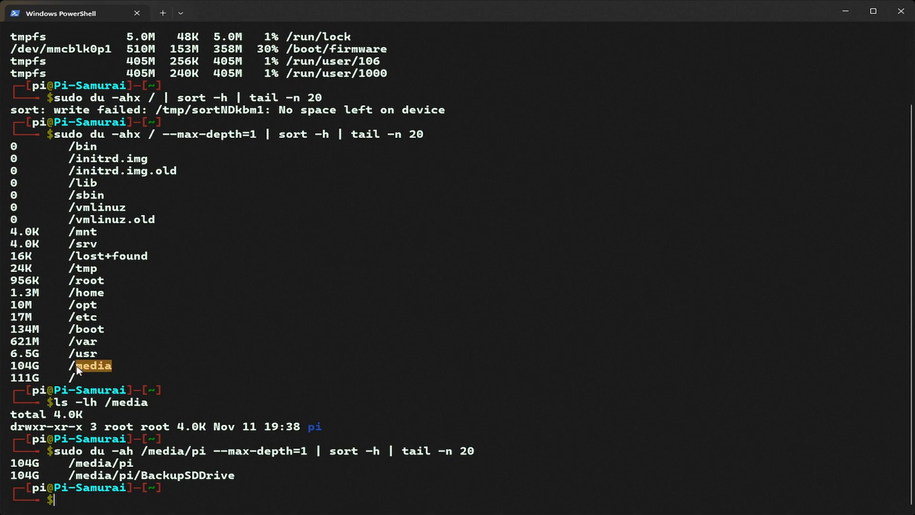
mouse_move(31, 365)
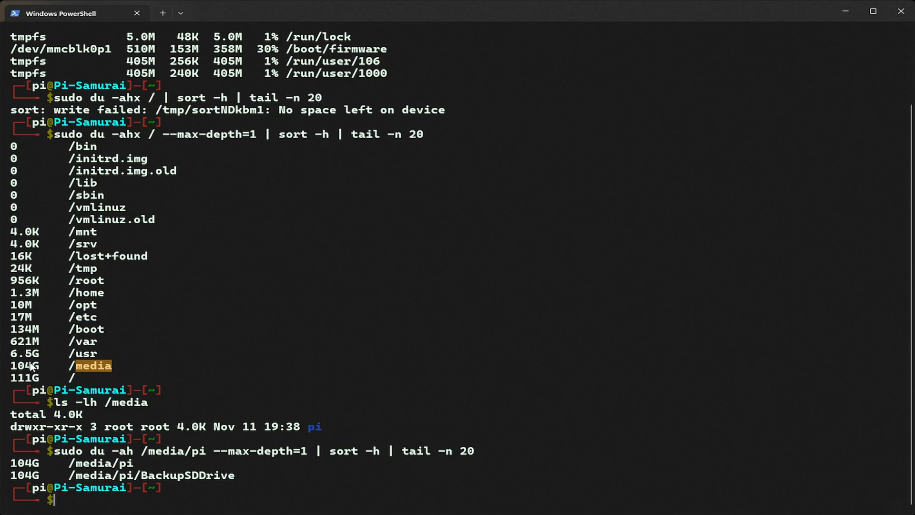
mouse_move(97, 369)
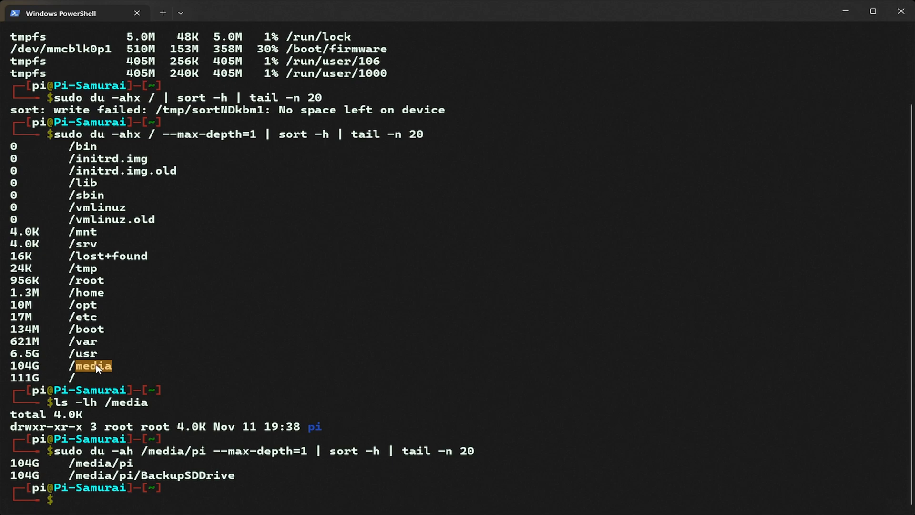
mouse_move(144, 477)
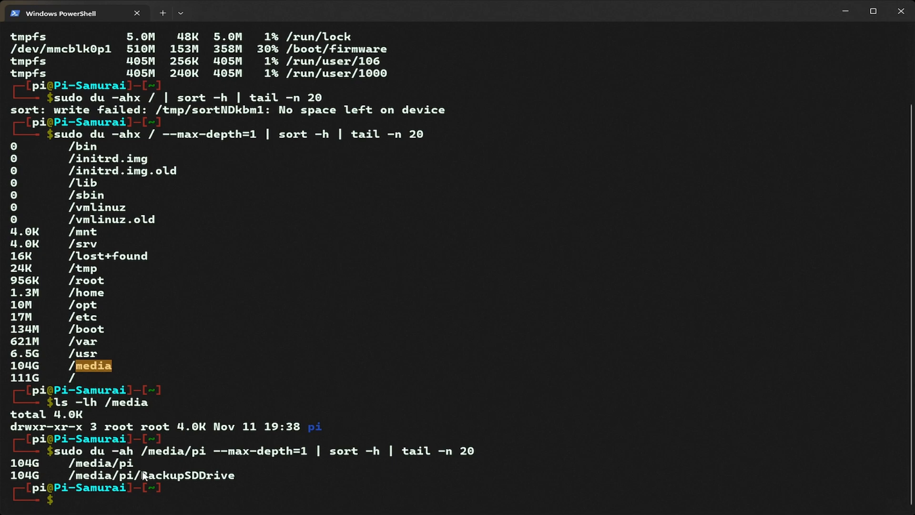
mouse_move(320, 435)
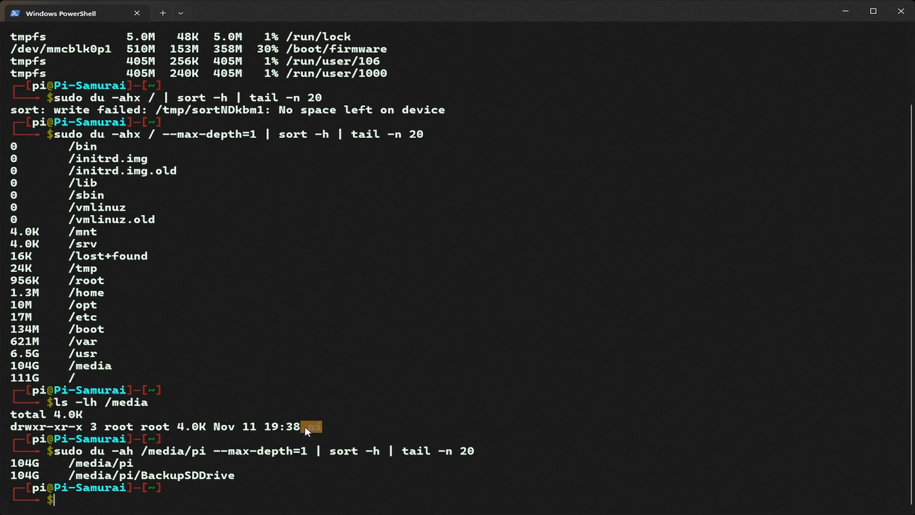
mouse_move(200, 464)
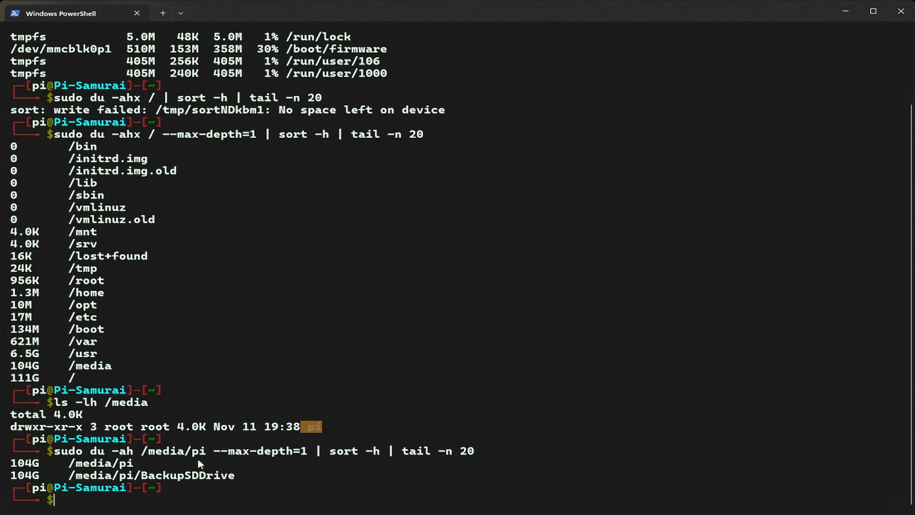
mouse_move(430, 457)
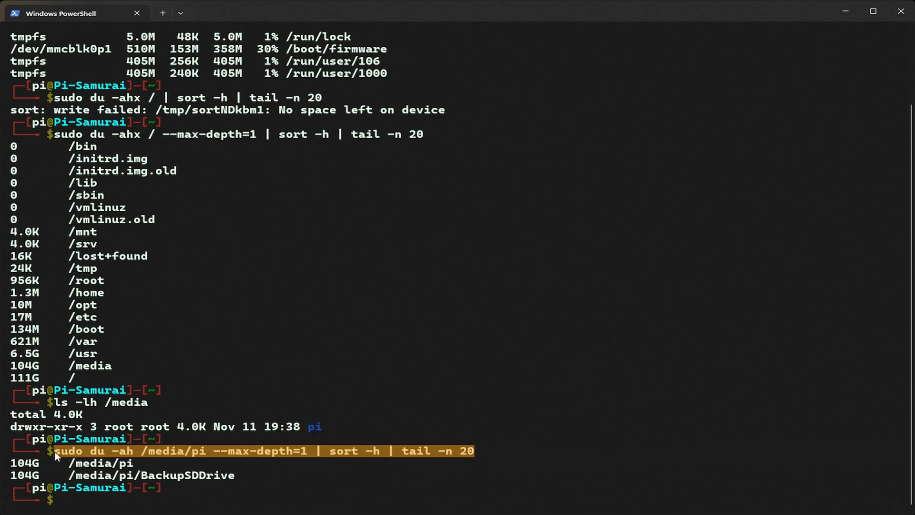
mouse_move(62, 463)
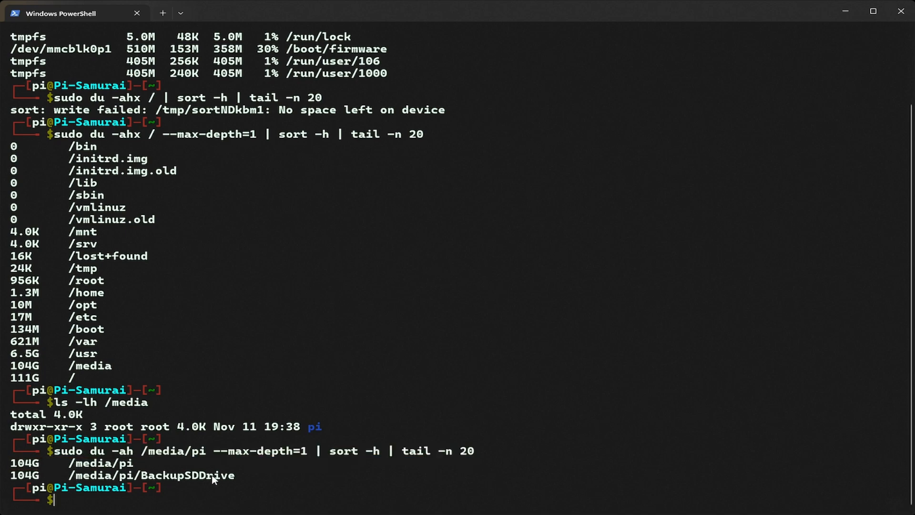
double_click(187, 474)
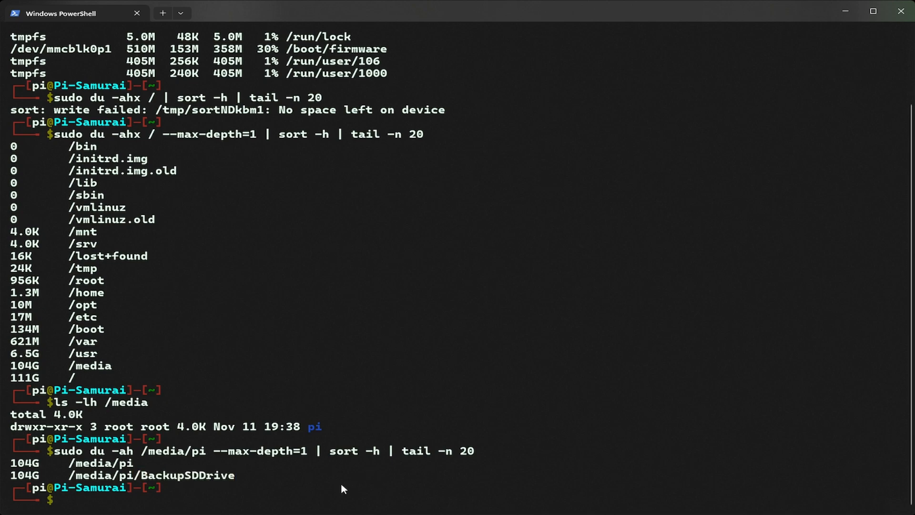
mouse_move(263, 493)
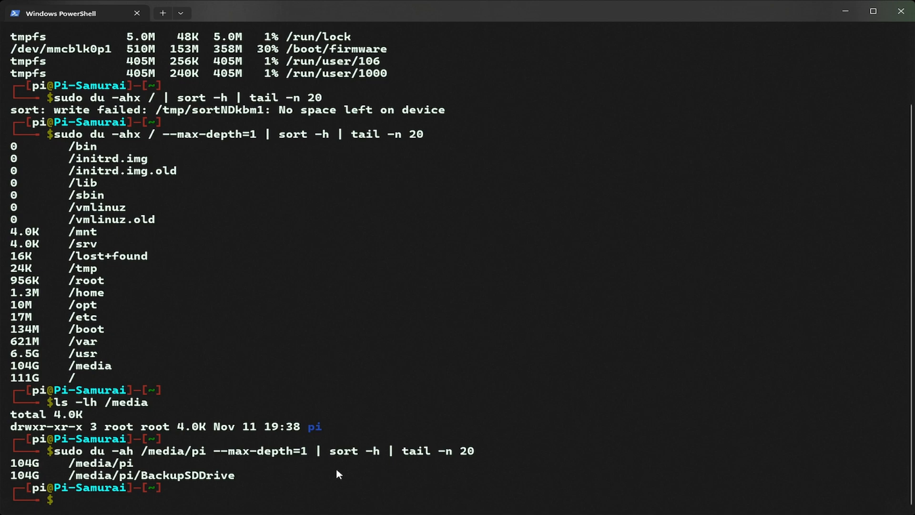
Run sudo ls -lh /media/pi/BackupSDDrive to list the backup drive's files
text(sudo)
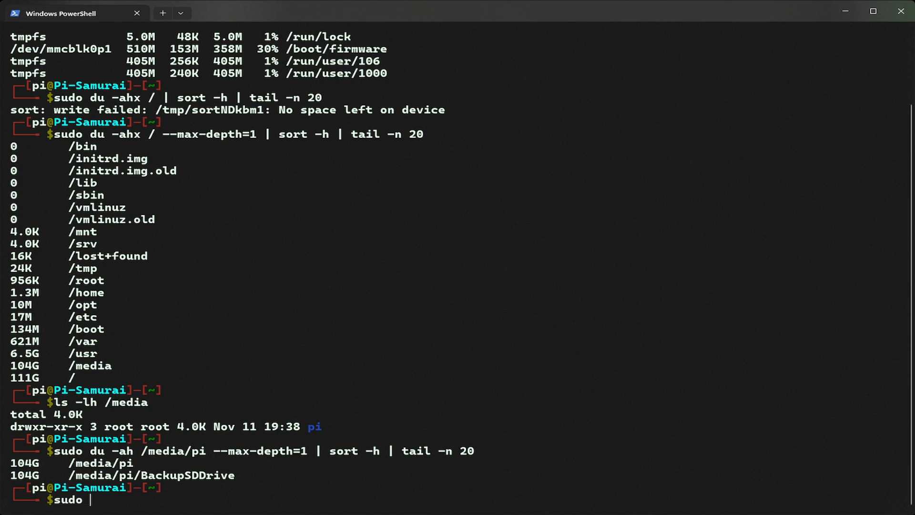
text(ls -lh /media)
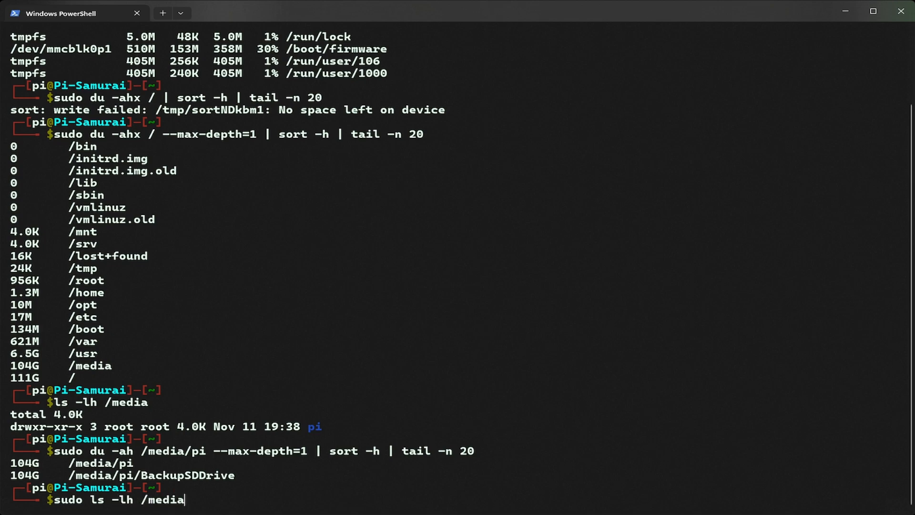
text(/pi/BackupSDDrive)
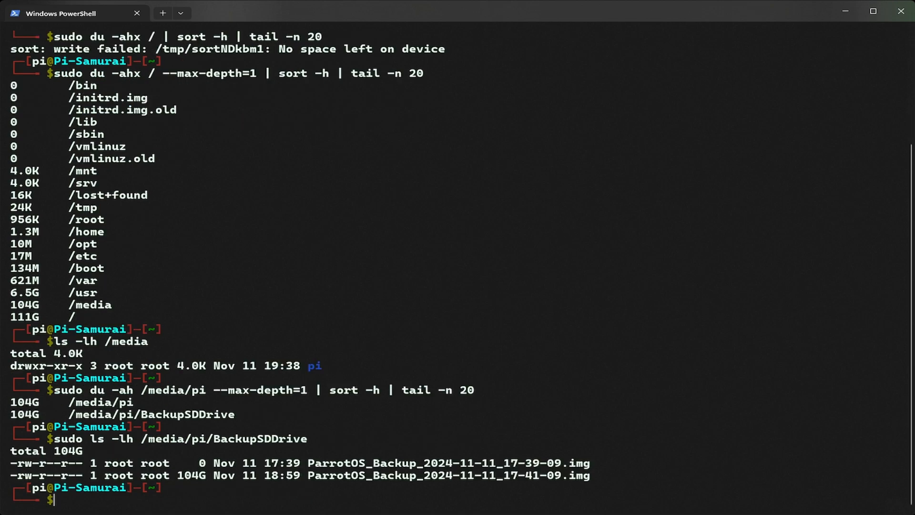
mouse_move(379, 486)
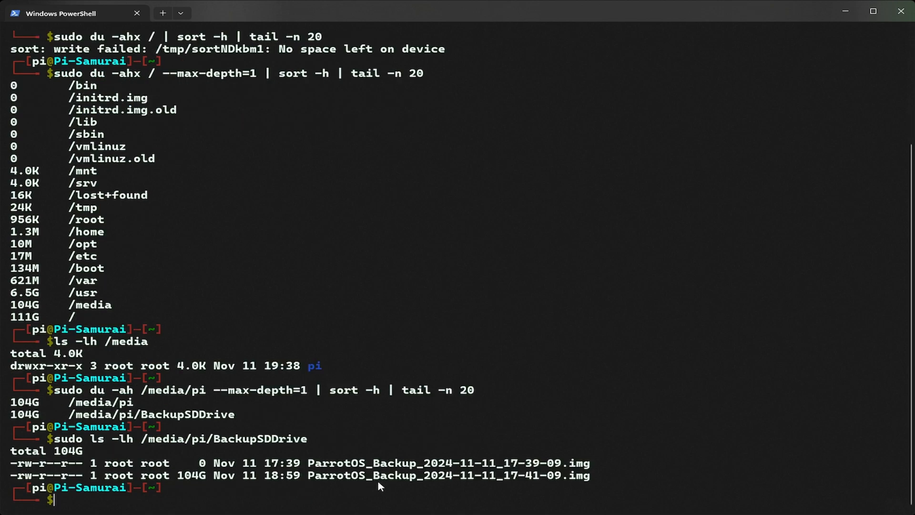
mouse_move(286, 469)
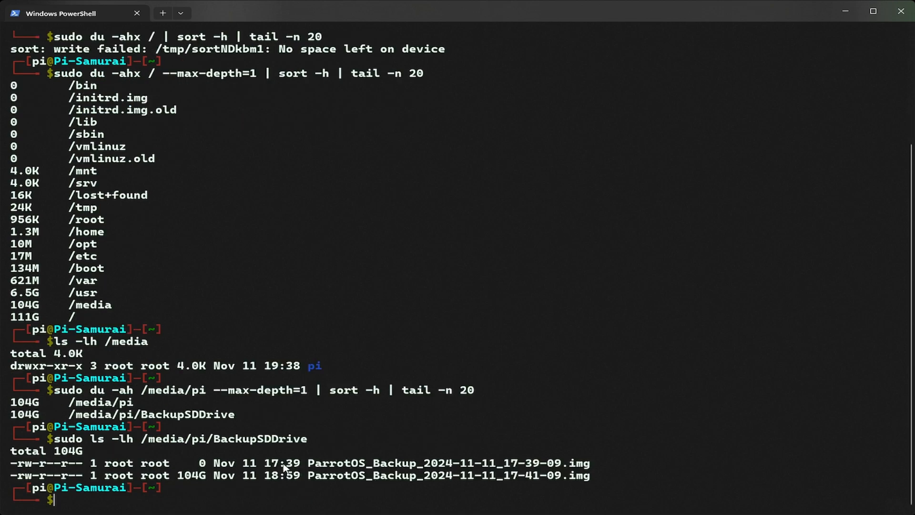
mouse_move(681, 513)
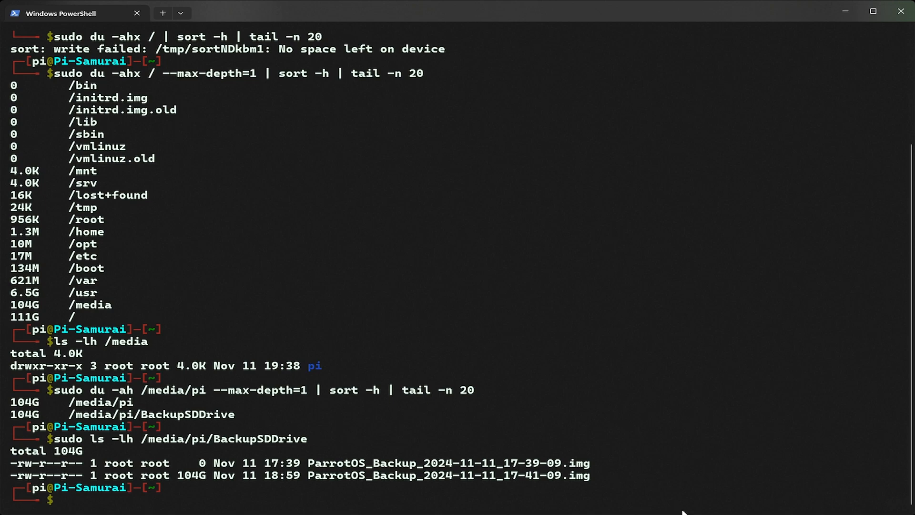
mouse_move(614, 483)
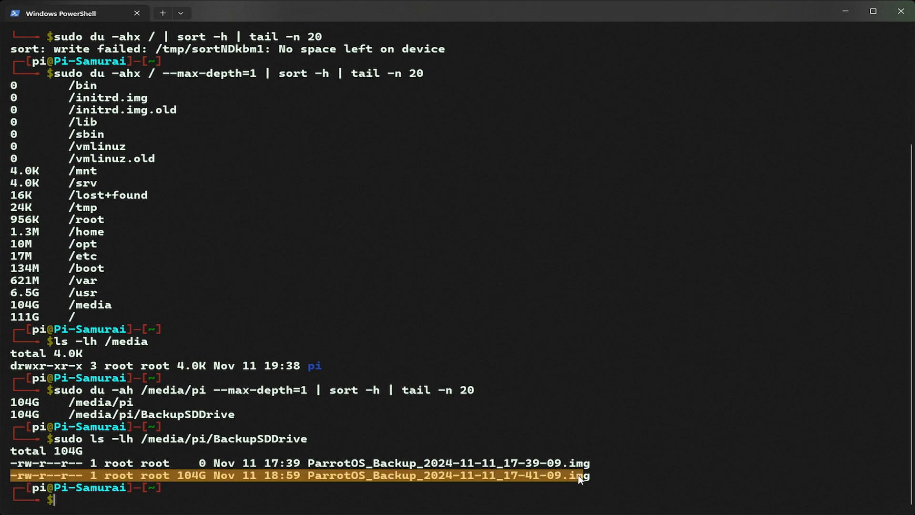
mouse_move(601, 480)
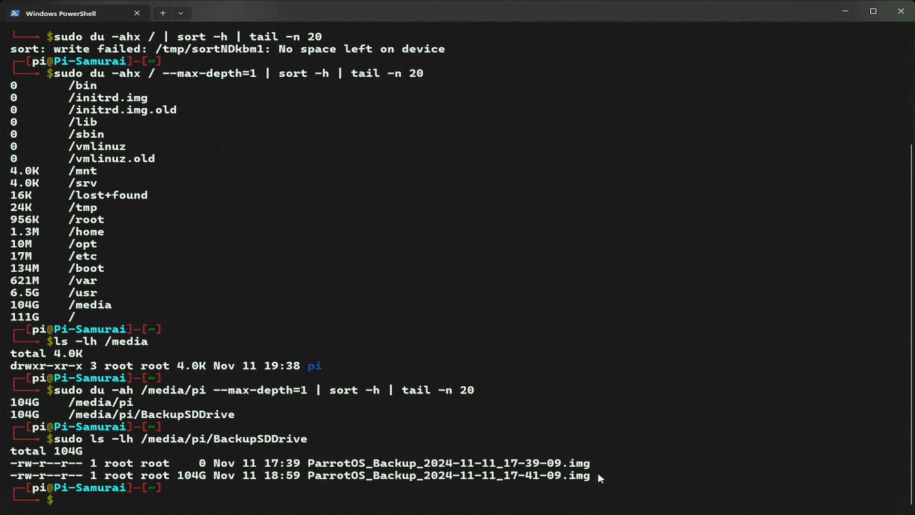
Pick out the two ParrotOS backup image entries and the 104G image's file name
drag(12, 463, 595, 475)
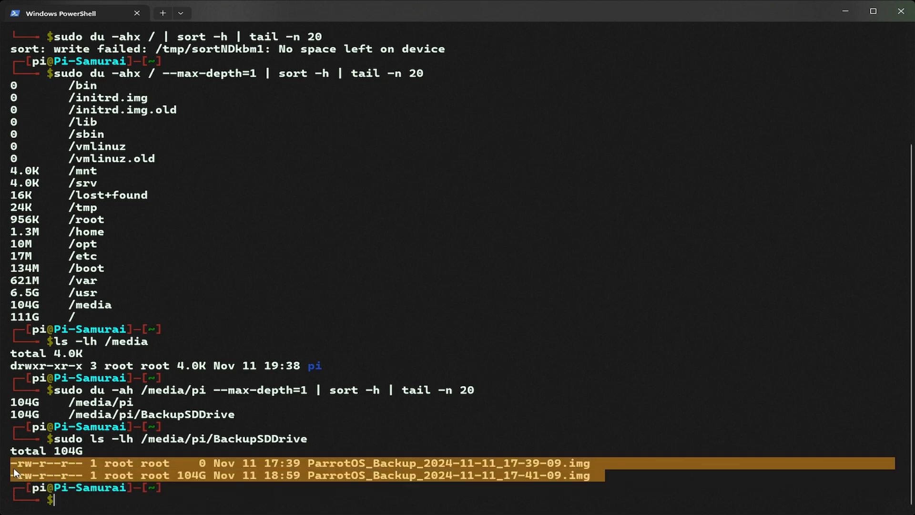
mouse_move(15, 464)
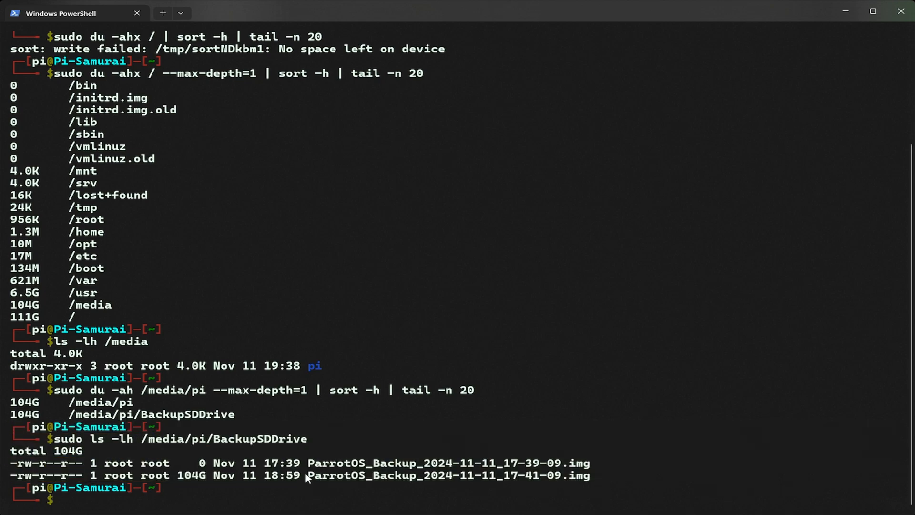
double_click(449, 475)
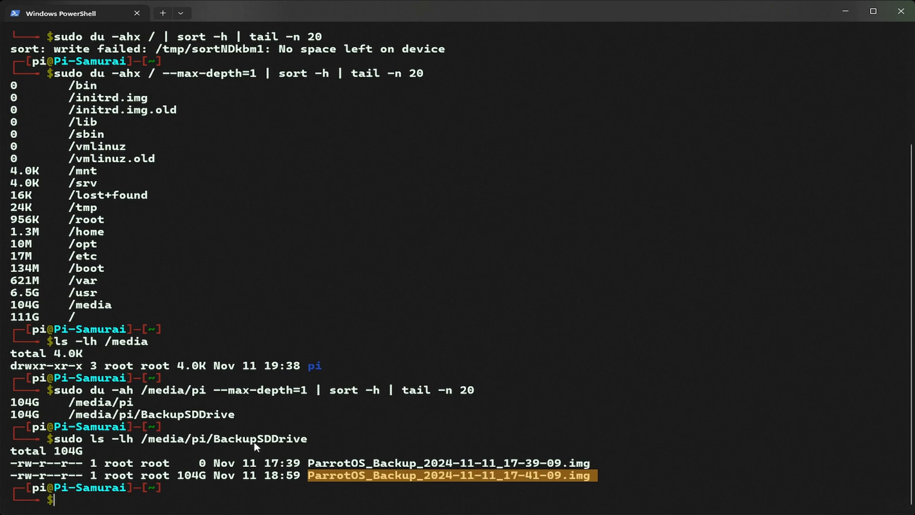
mouse_move(267, 489)
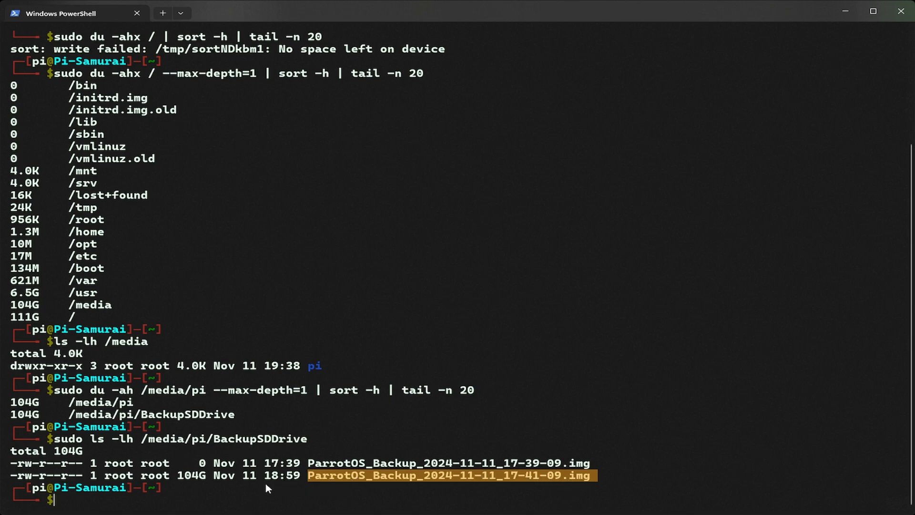
mouse_move(262, 490)
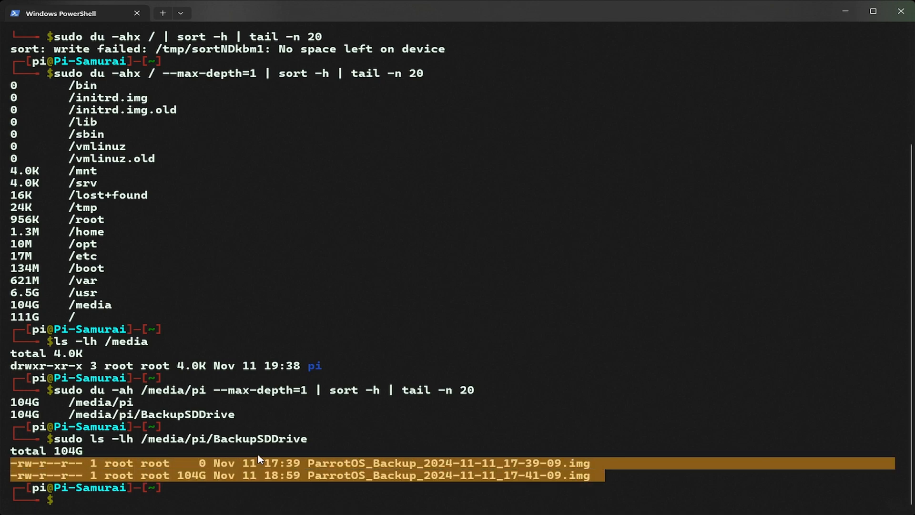
mouse_move(302, 459)
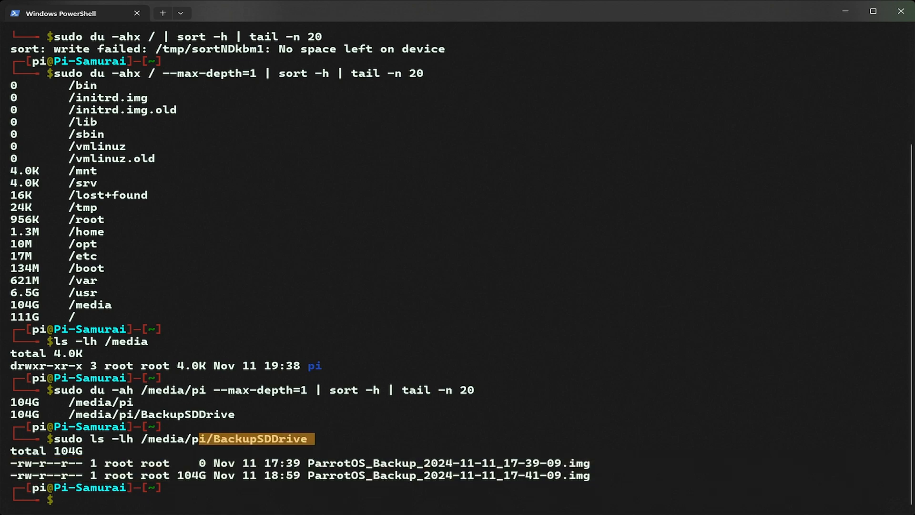
scroll(down, 3)
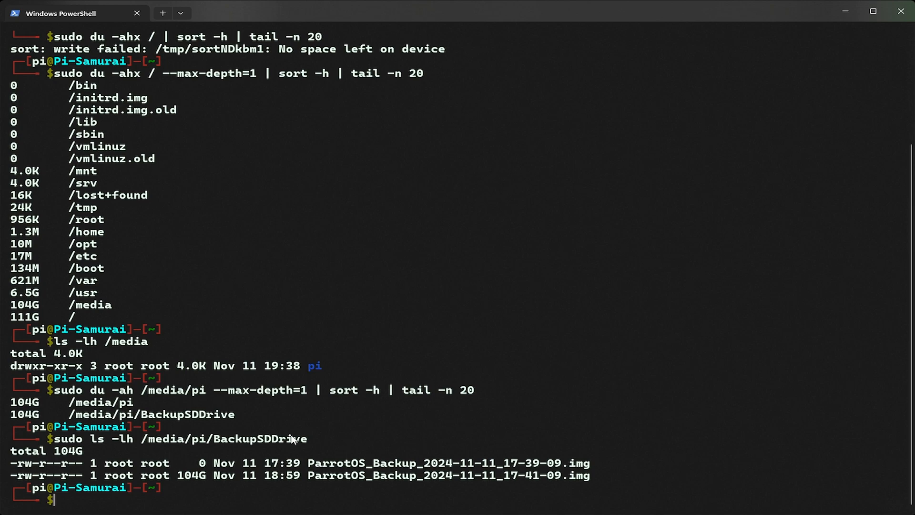
text(sudo rm)
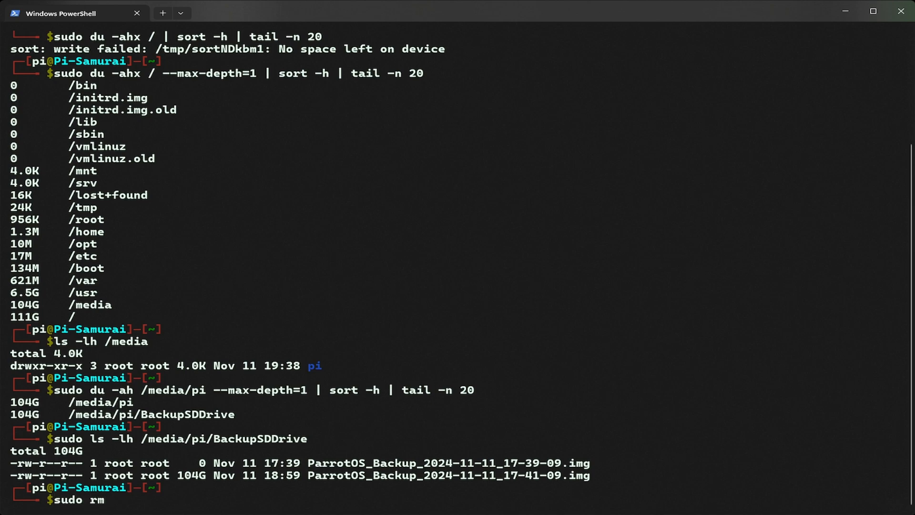
Delete the first ParrotOS_Backup .img and re-list /media/pi/BackupSDDrive
text(/)
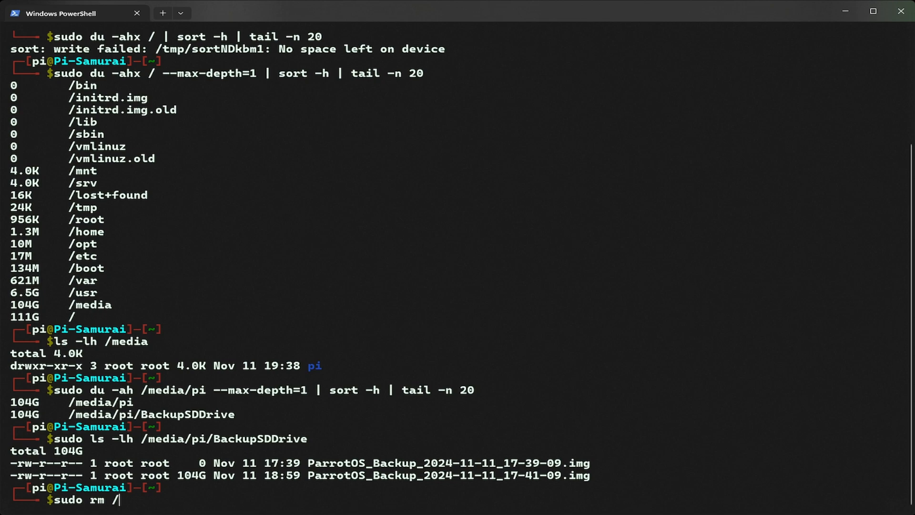
text(media/pi)
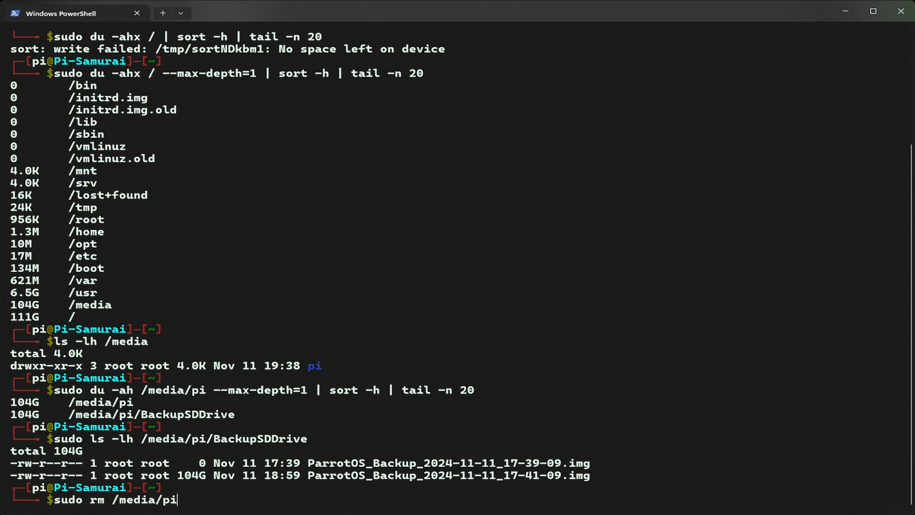
text(BackupSDDrive/)
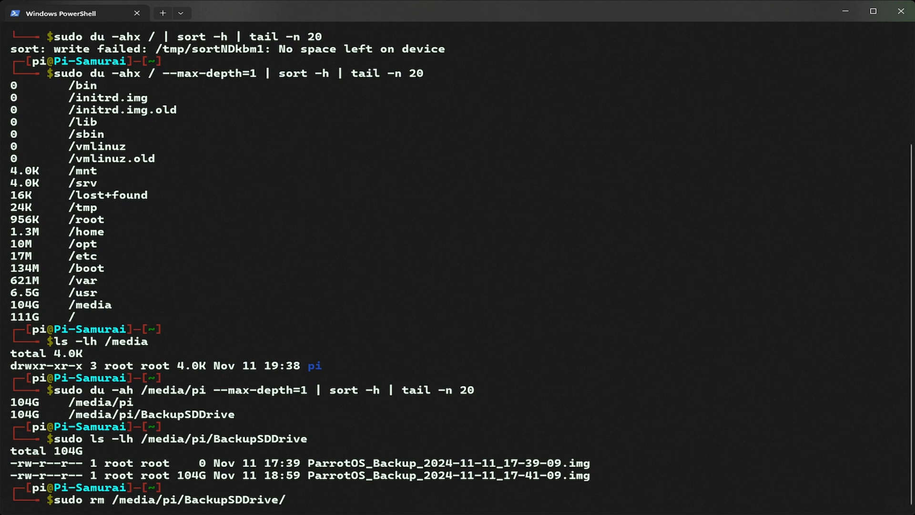
text(ParrotOS_Backup_2024-11-11_17-39-09.img)
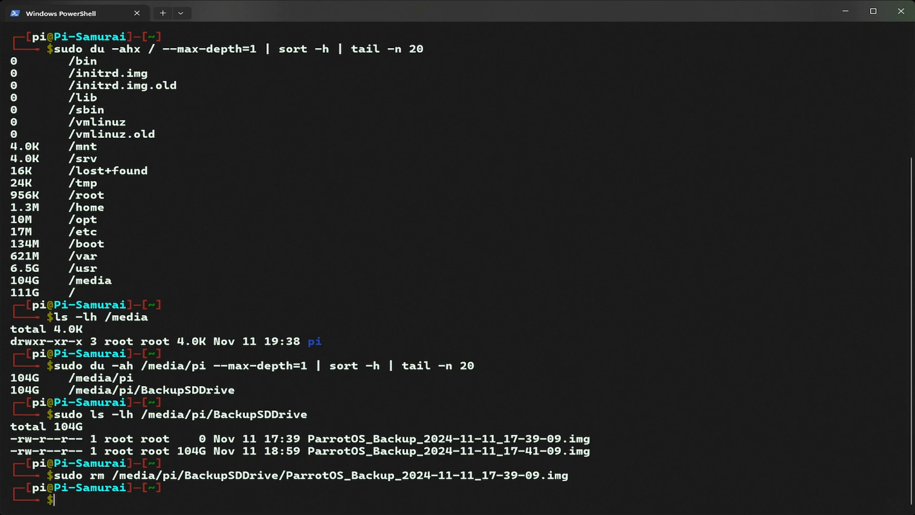
text(sudo ls -lh /media/pi/BackupSDDrive)
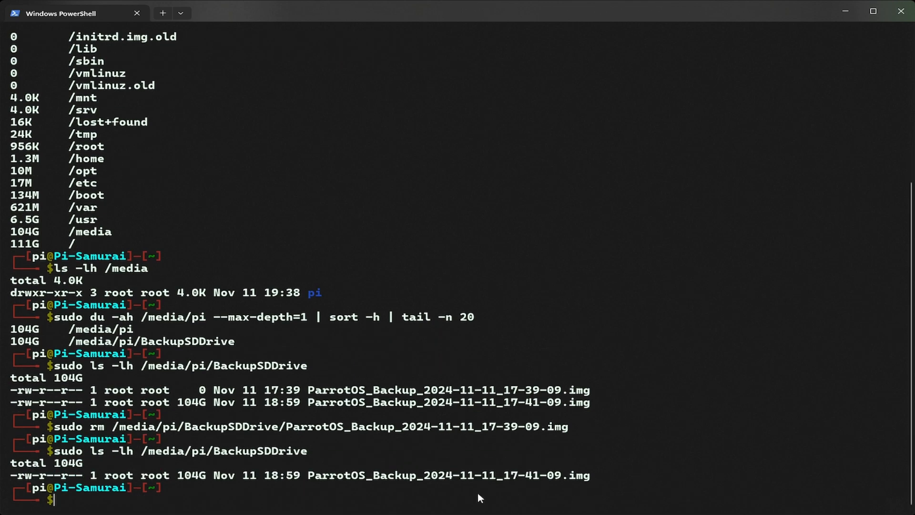
mouse_move(407, 487)
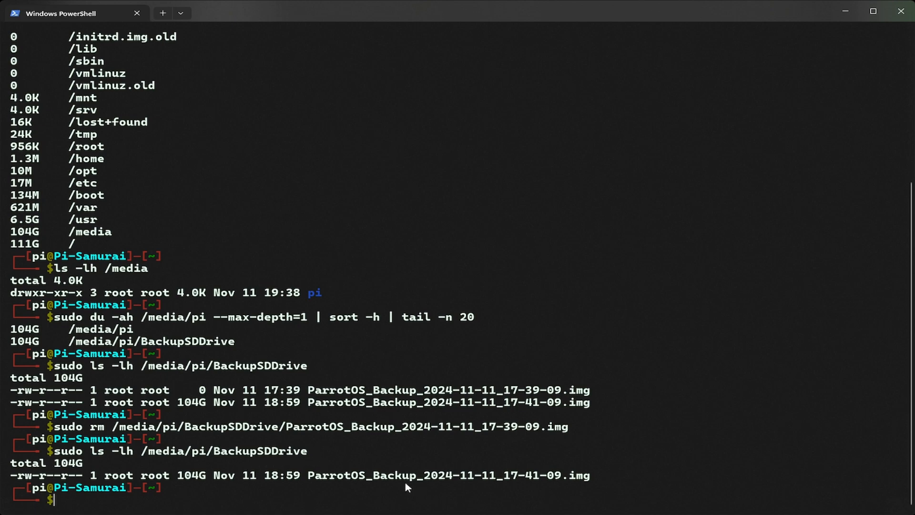
Delete ParrotOS_Backup_2024-11-11_17-39-41.img, leaving BackupSDDrive at total 0
text(sudo rm /media/pi/BackupSDDrive/ParrotOS_Backup_2024-11-11_17-39-09.img)
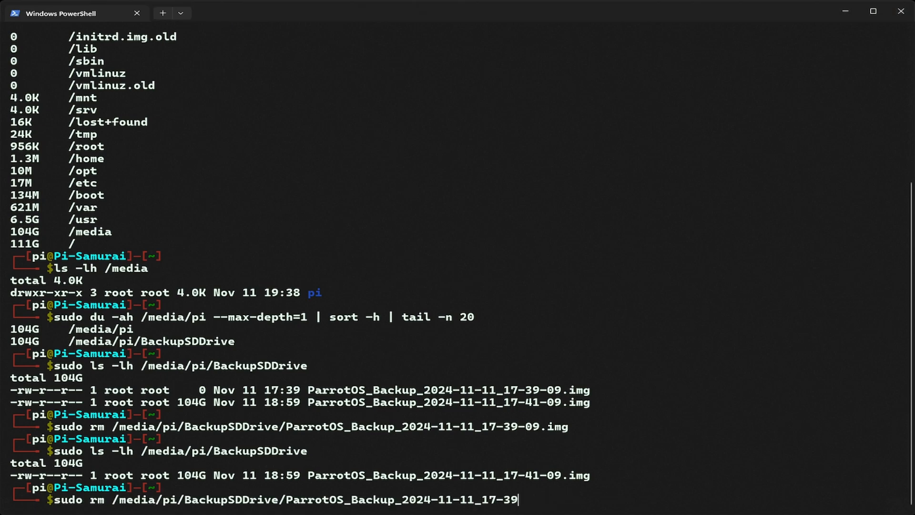
key(Backspace)
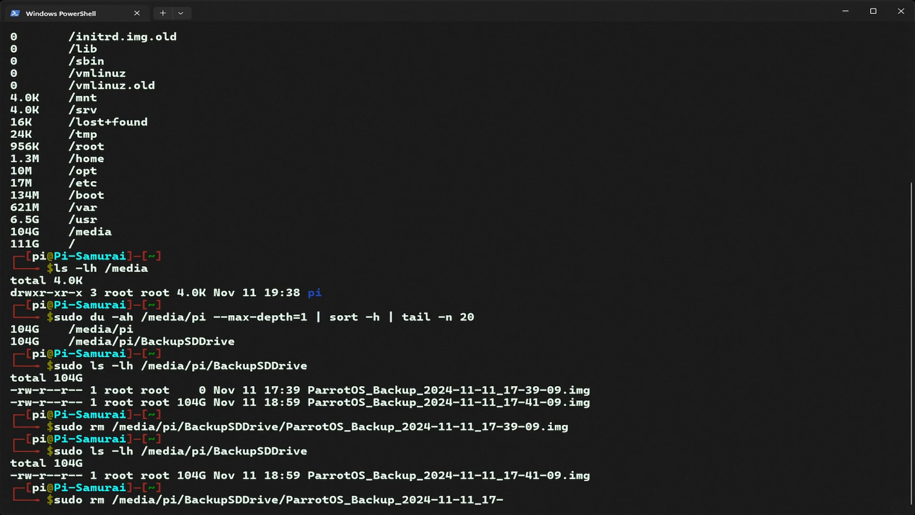
text(41-09.img)
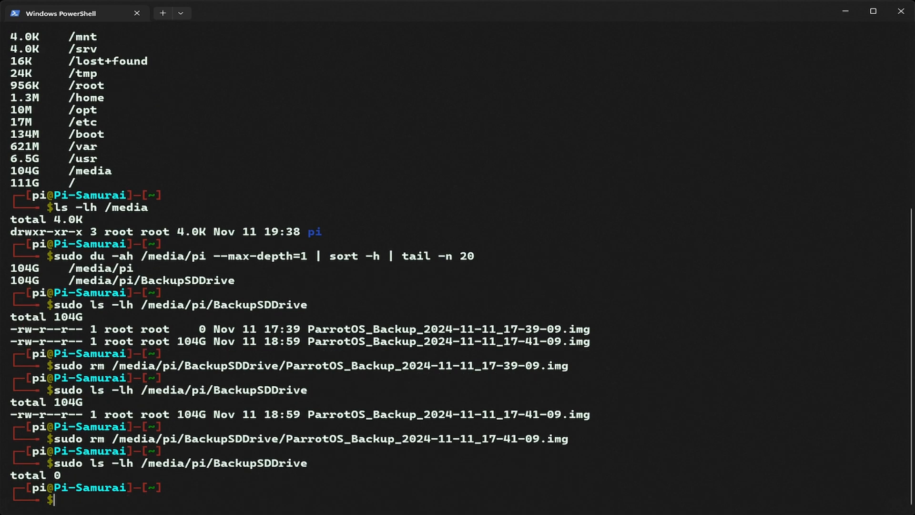
mouse_move(384, 432)
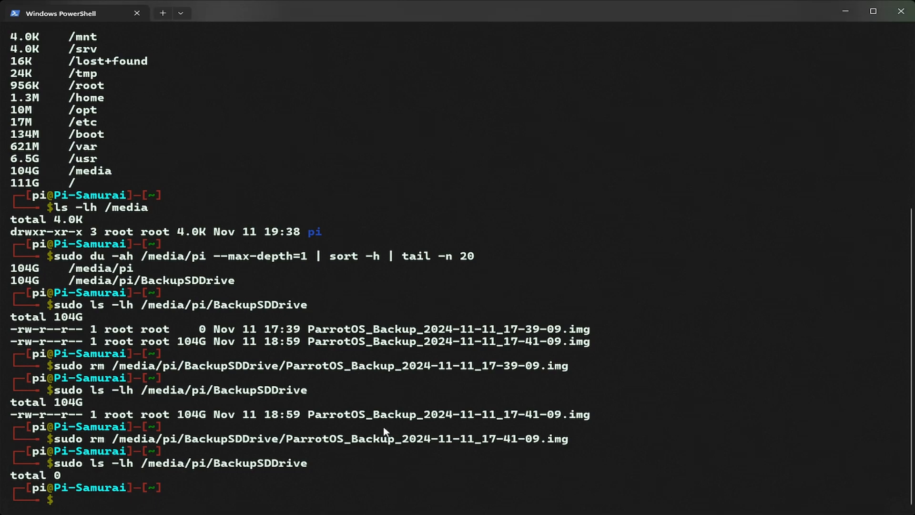
text(df -h)
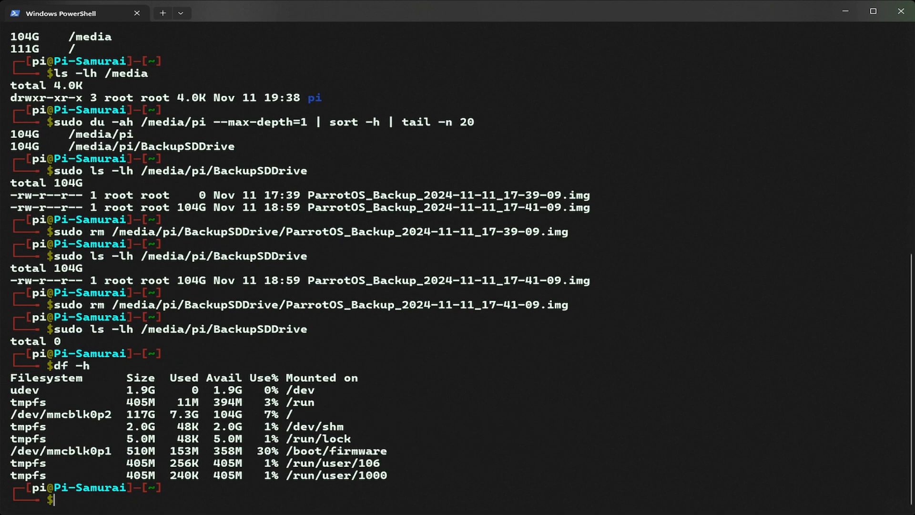
mouse_move(367, 432)
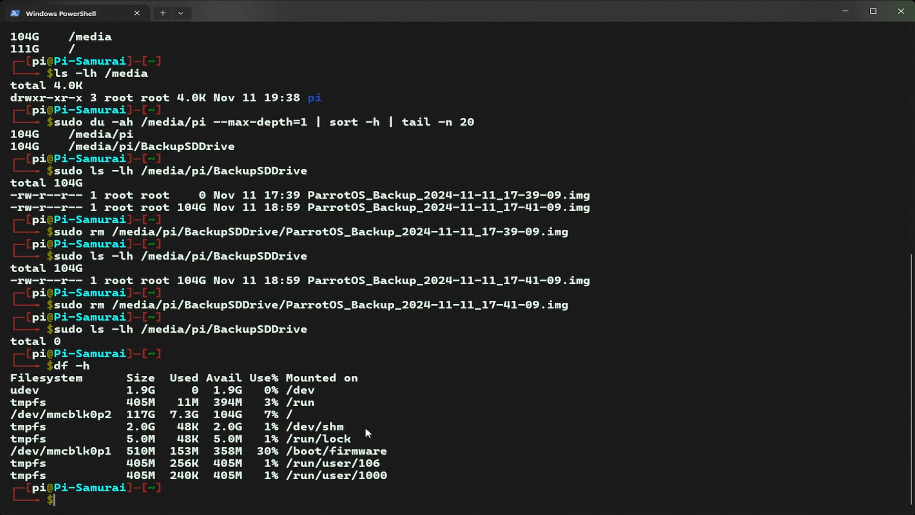
mouse_move(246, 420)
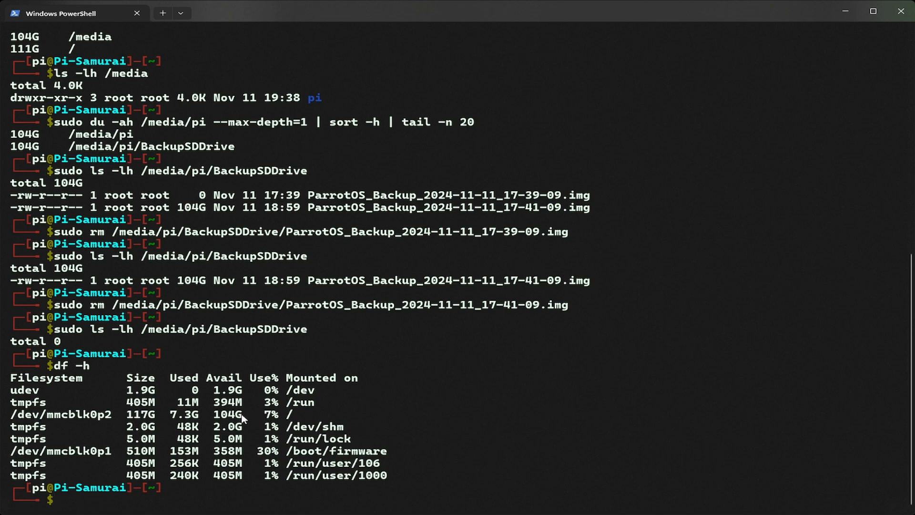
double_click(227, 414)
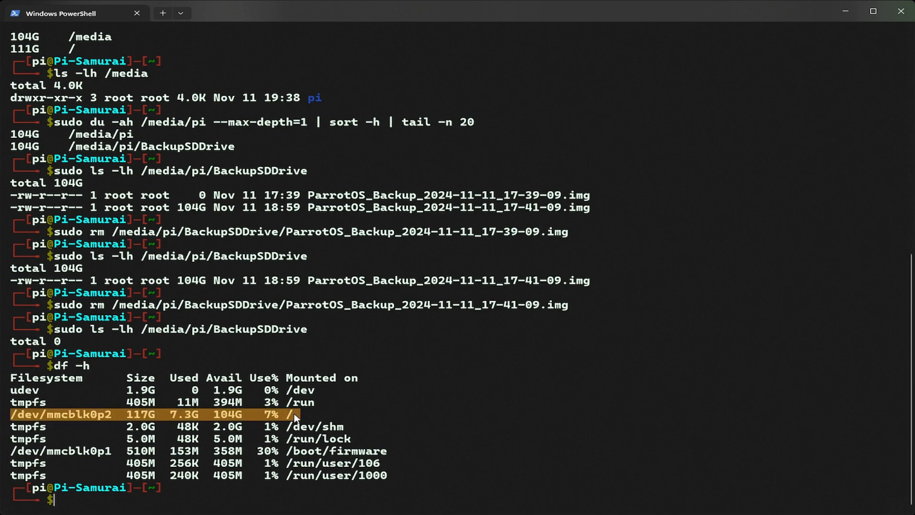
mouse_move(273, 421)
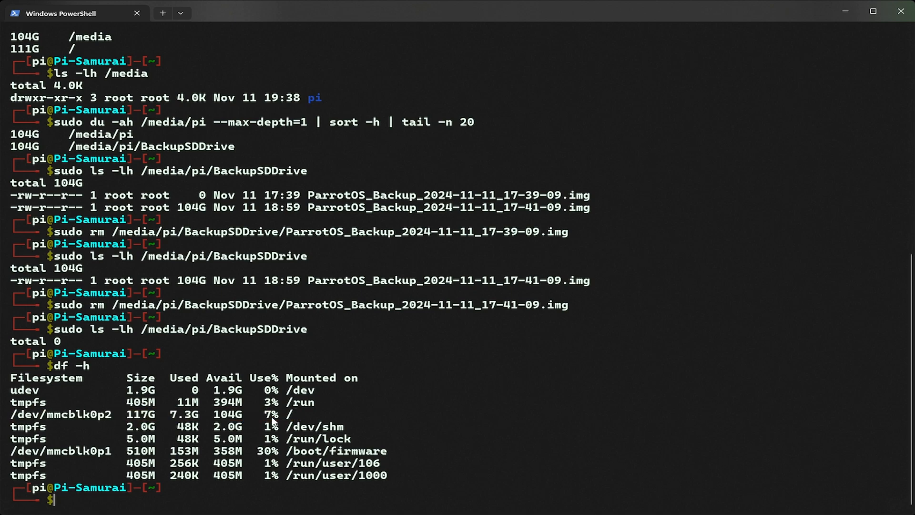
mouse_move(327, 400)
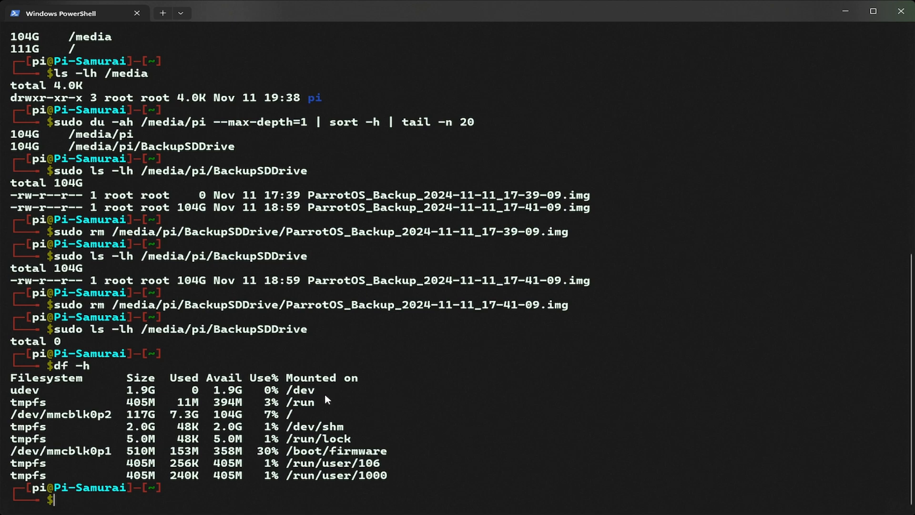
mouse_move(368, 432)
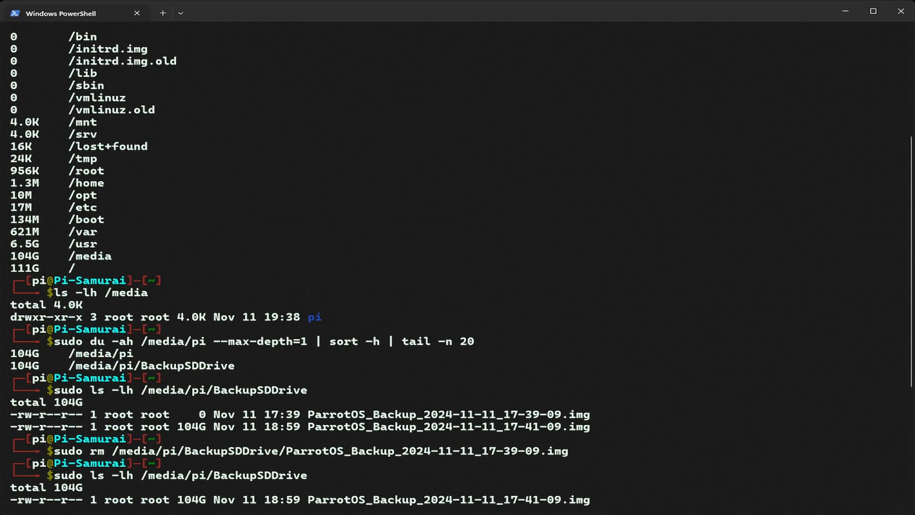
scroll(down, 3)
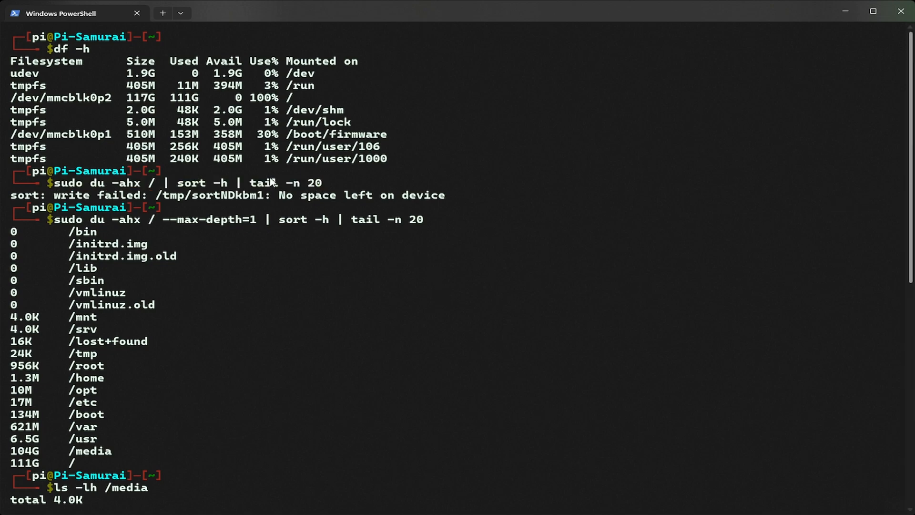
scroll(down, 3)
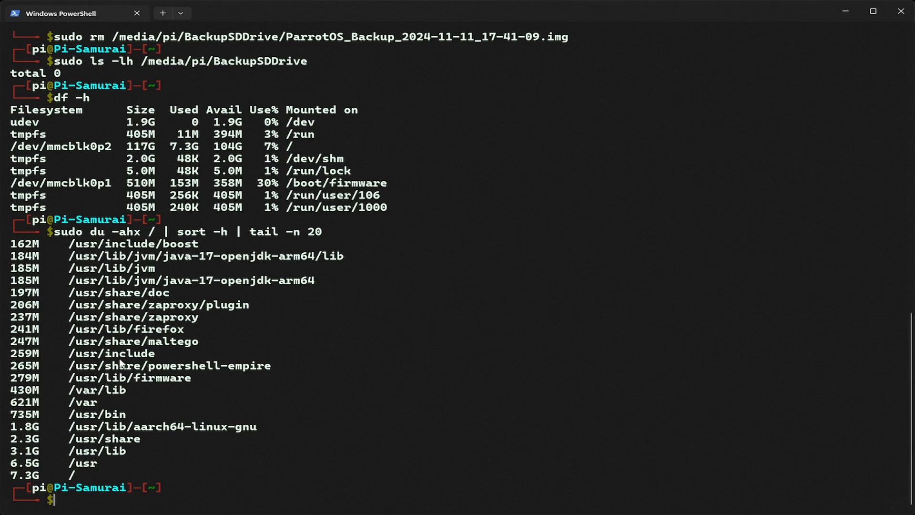
mouse_move(327, 329)
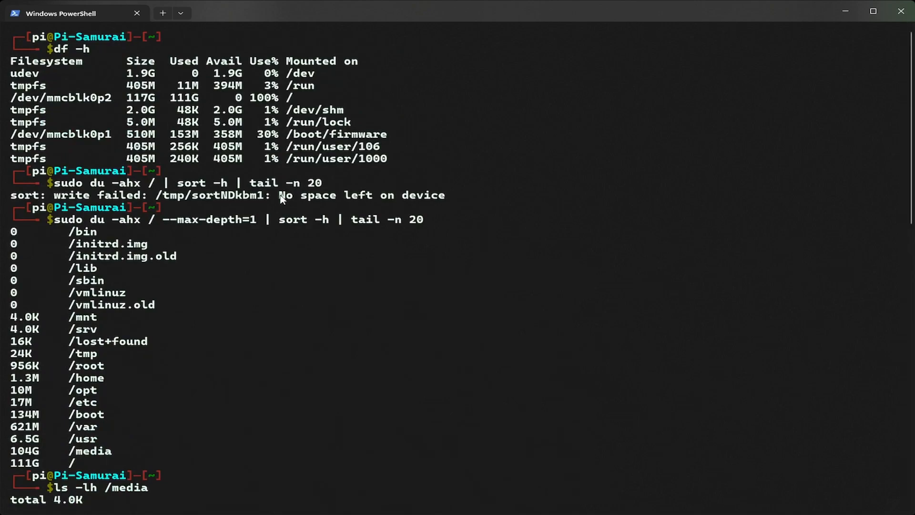
drag(279, 194, 445, 194)
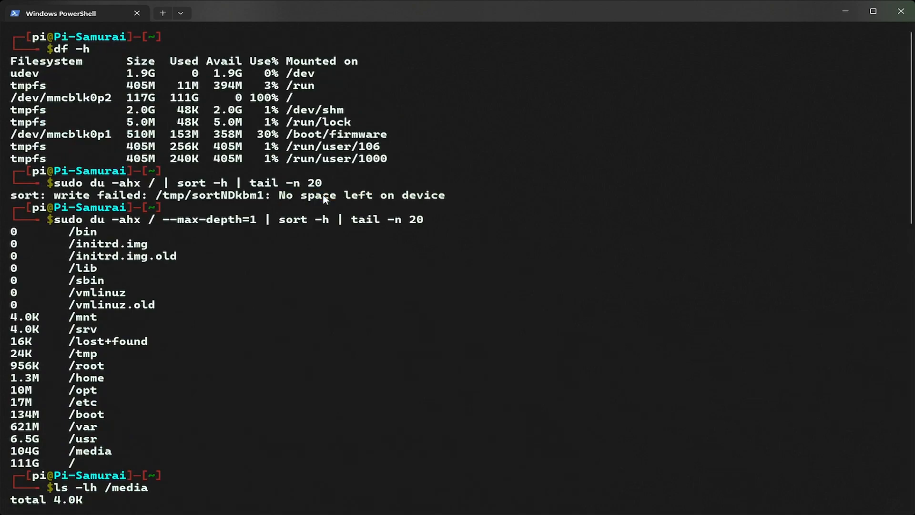
mouse_move(255, 103)
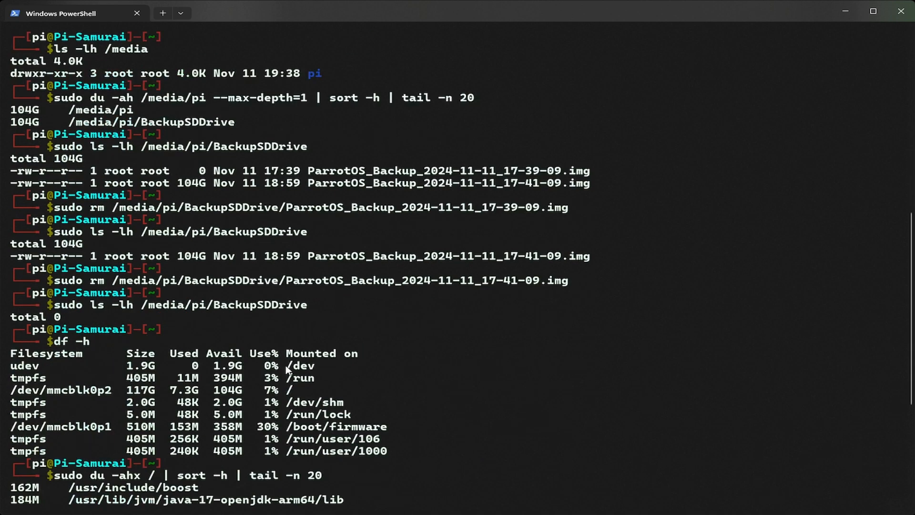
scroll(down, 3)
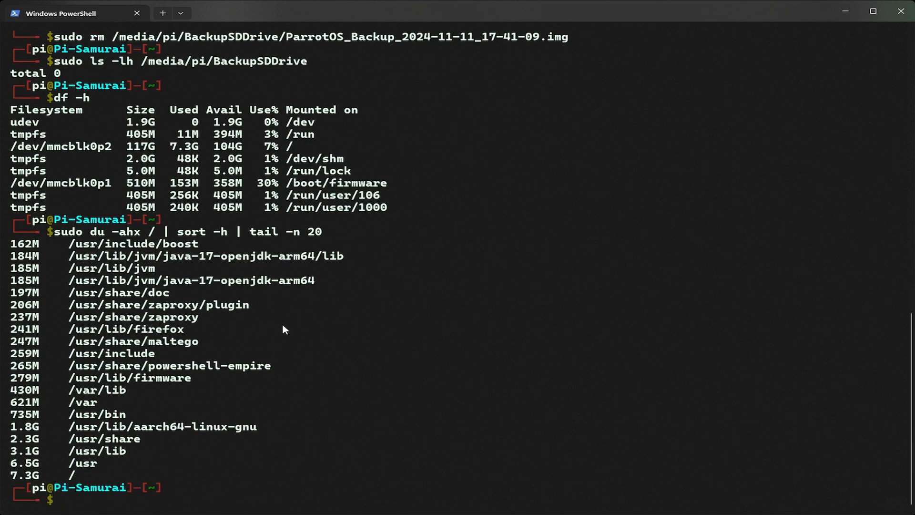
mouse_move(248, 162)
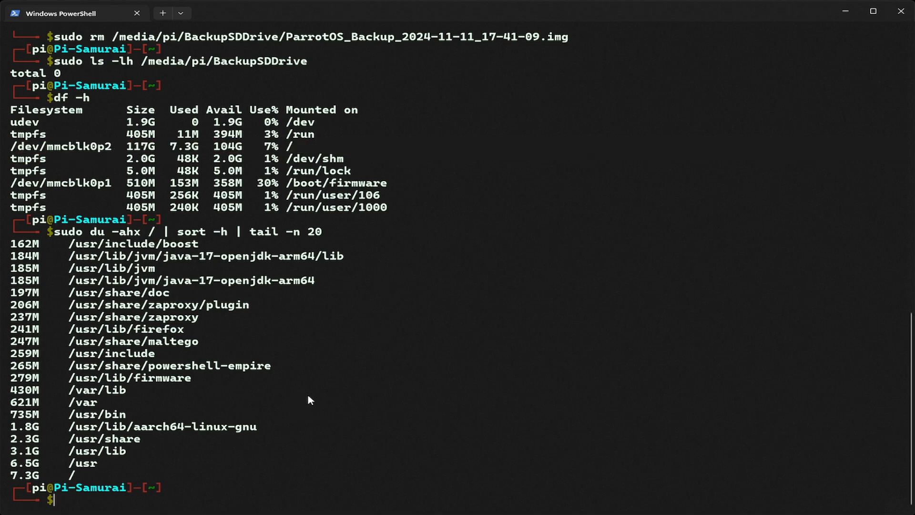
mouse_move(347, 397)
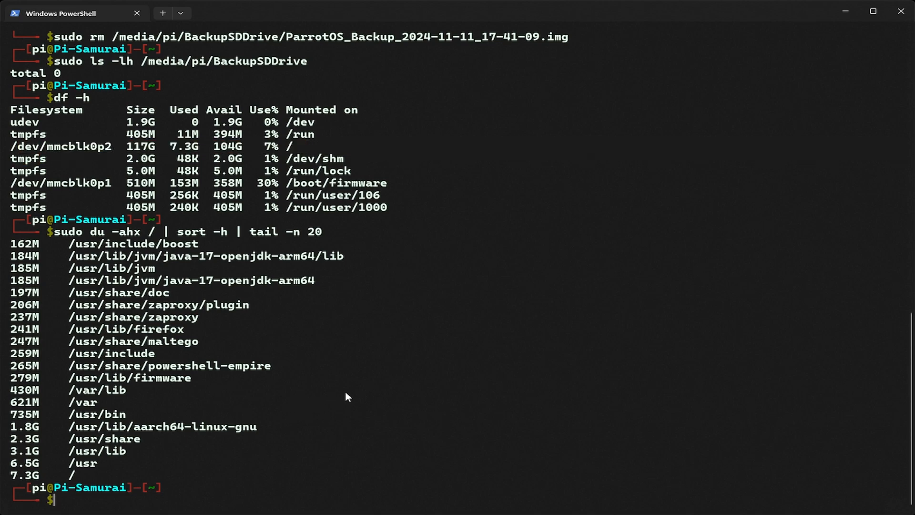
mouse_move(261, 380)
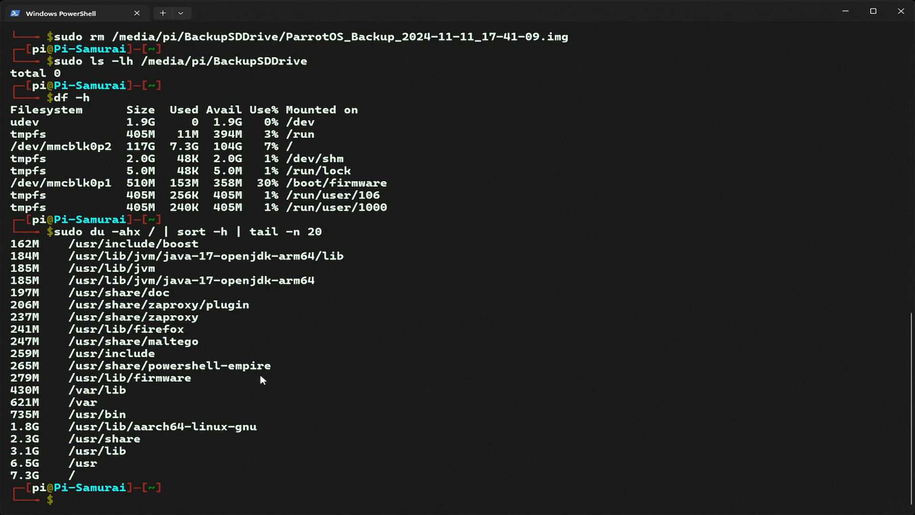
mouse_move(363, 403)
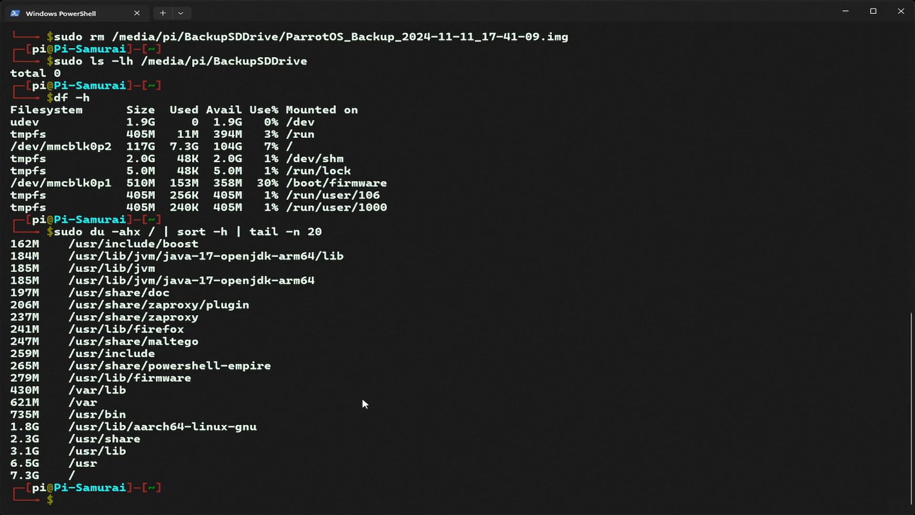
mouse_move(353, 407)
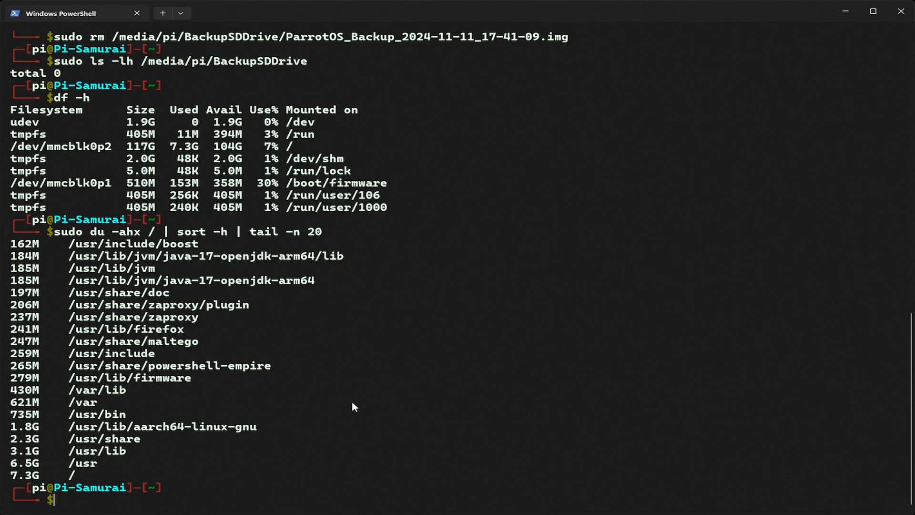
Verify 7% root use with df -h, then run sudo apt autoremove and sudo apt autoclean
text(df -h)
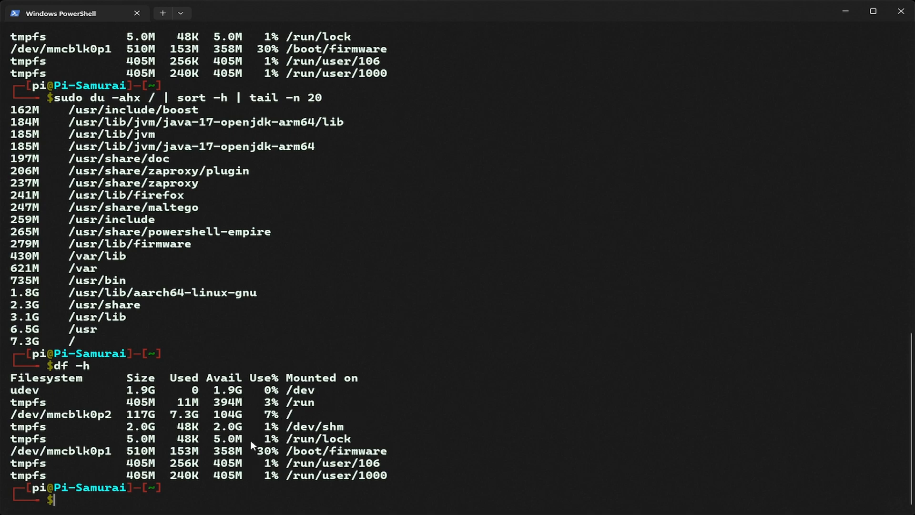
mouse_move(422, 426)
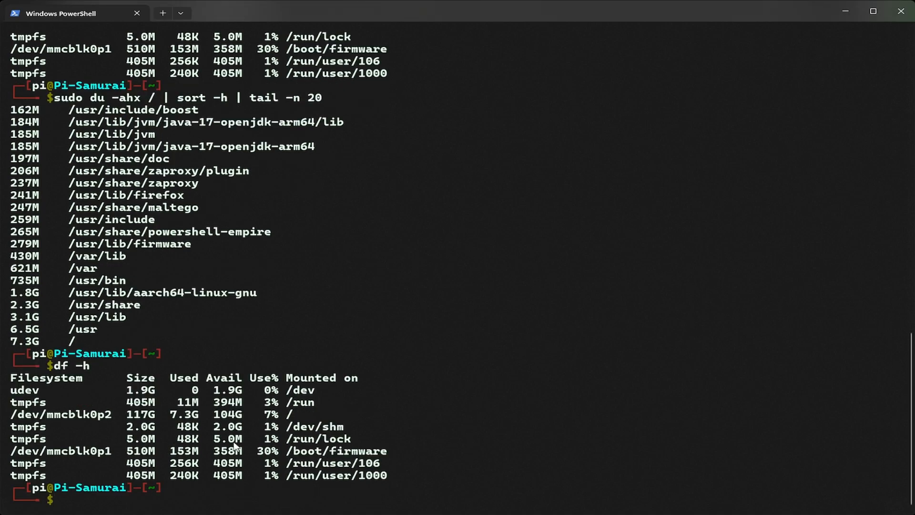
text(sudo apt)
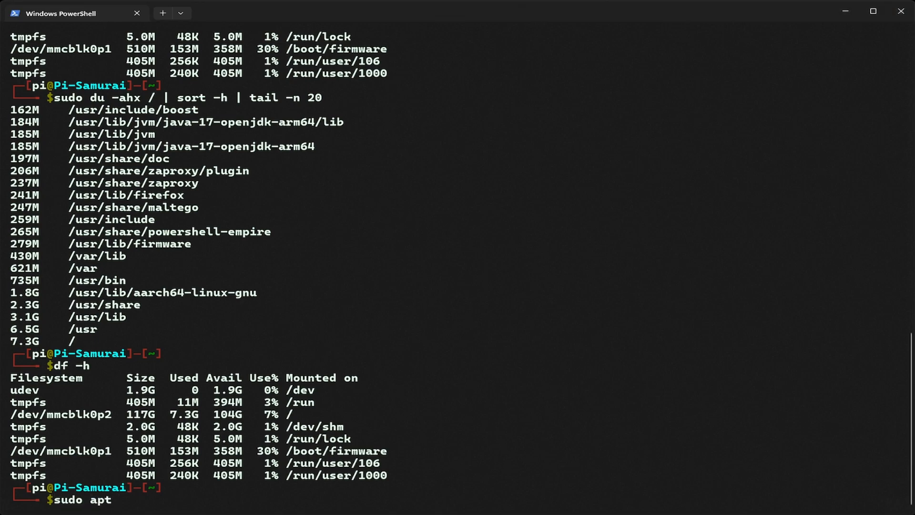
text(" ")
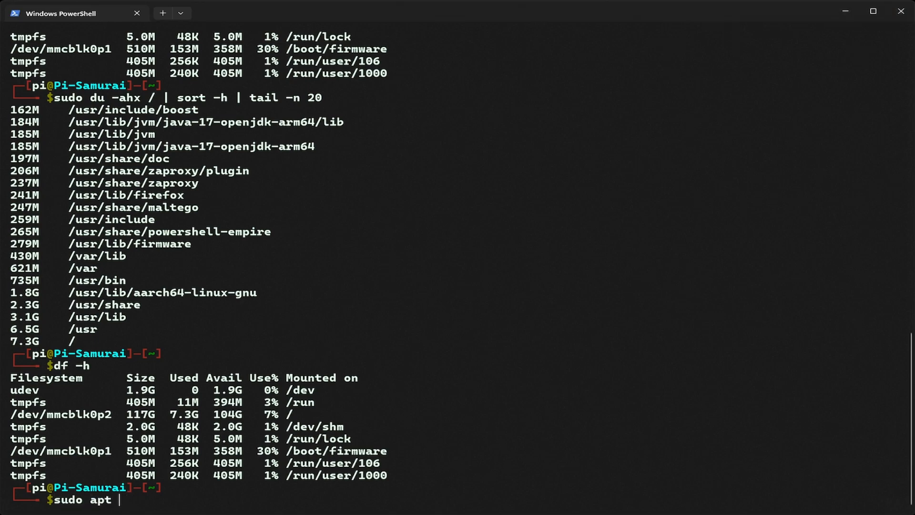
text(auto)
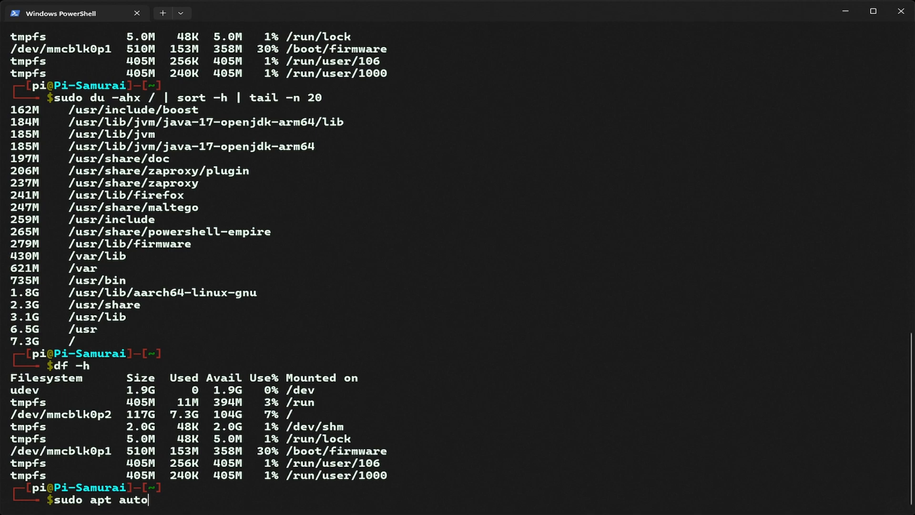
text(remove)
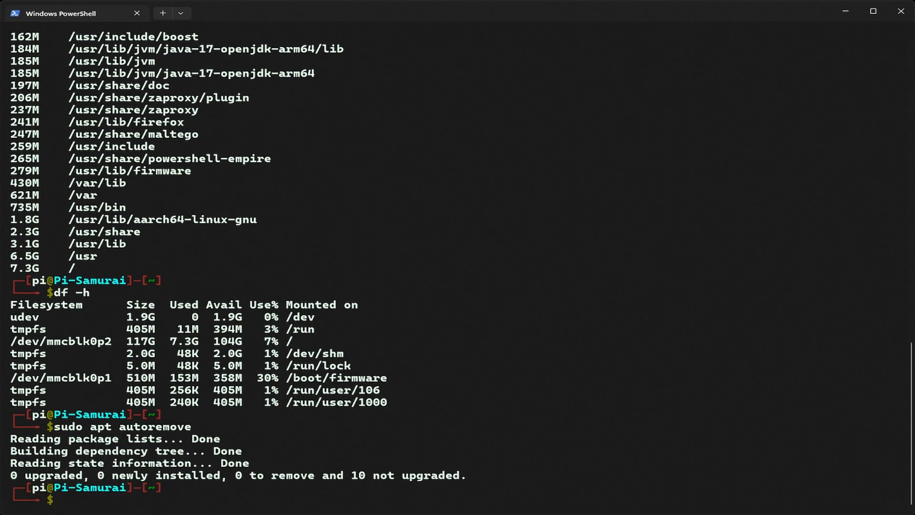
text(sudo apt autoclean)
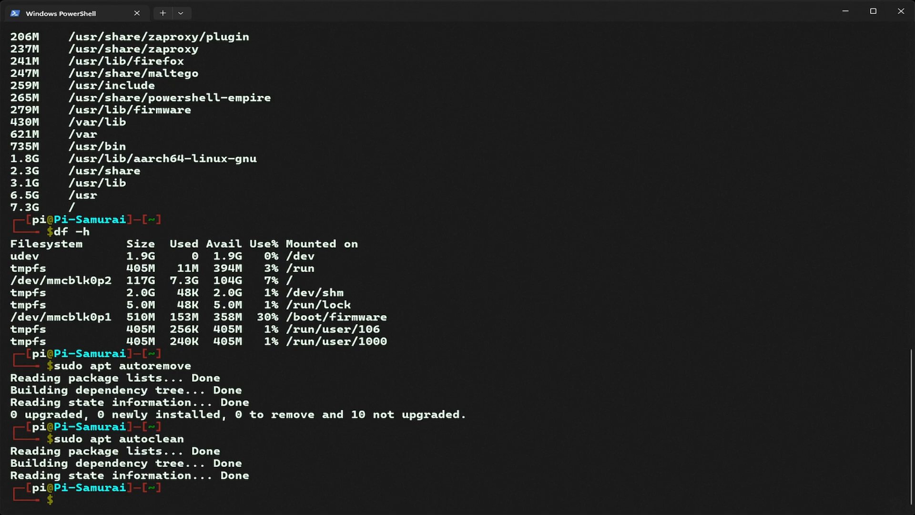
mouse_move(248, 449)
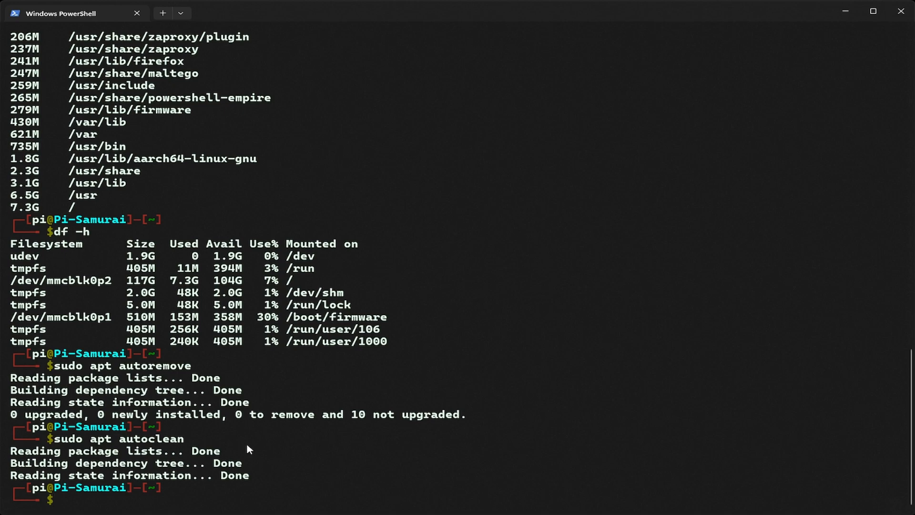
mouse_move(264, 459)
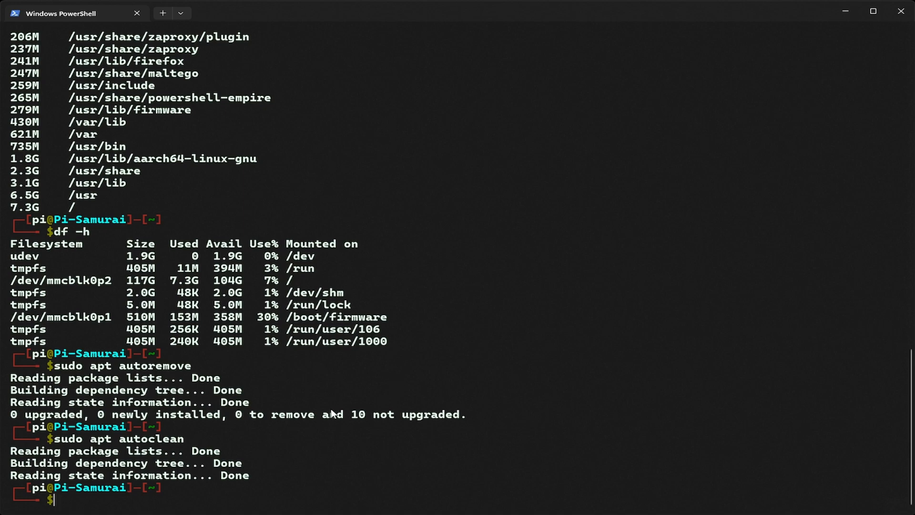
mouse_move(211, 428)
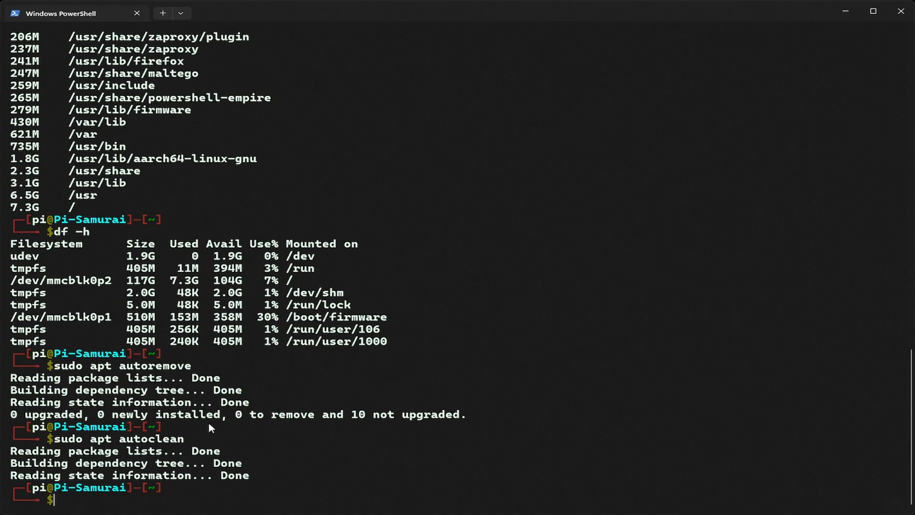
mouse_move(379, 436)
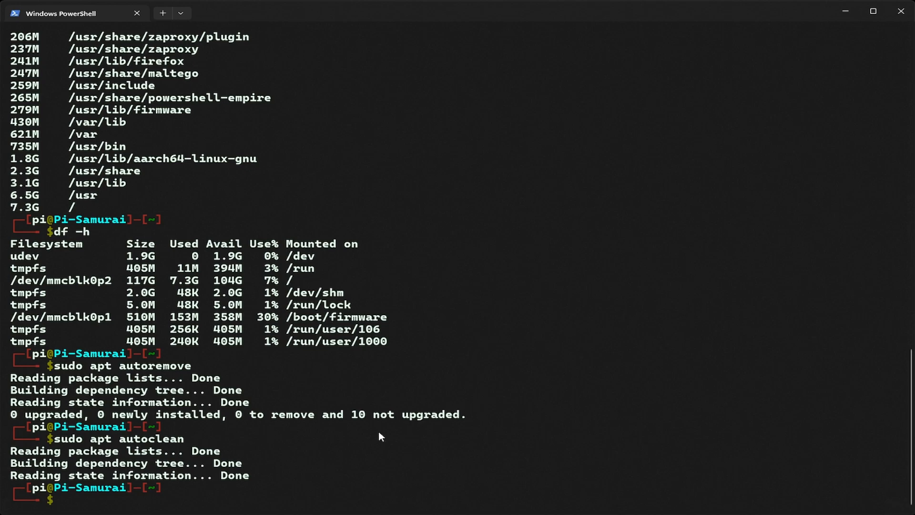
mouse_move(410, 424)
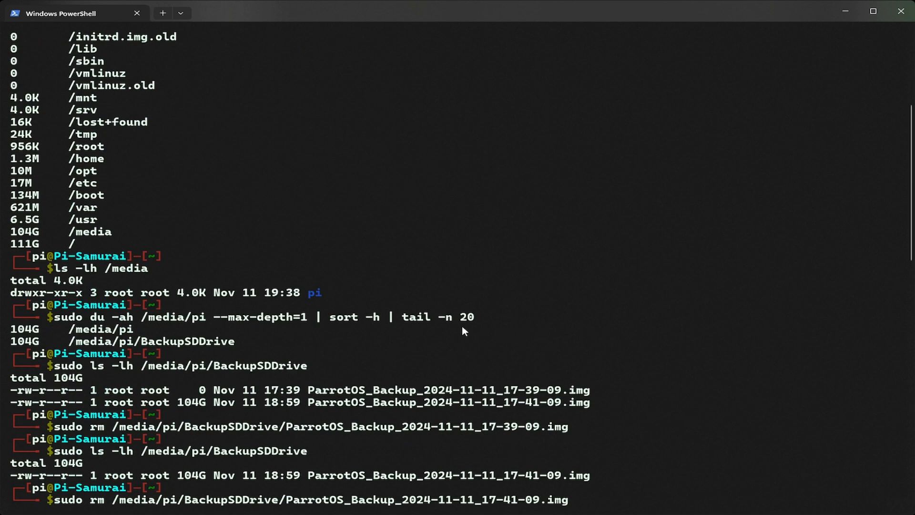
mouse_move(445, 310)
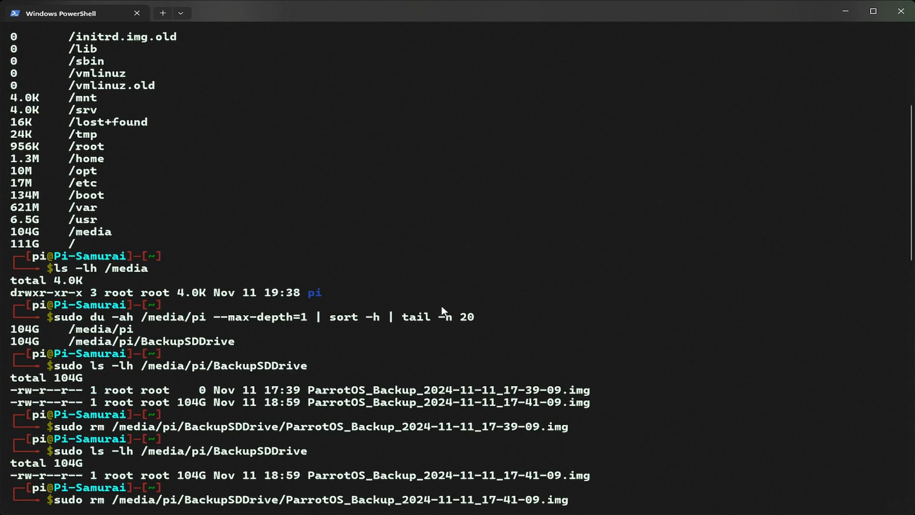
mouse_move(461, 386)
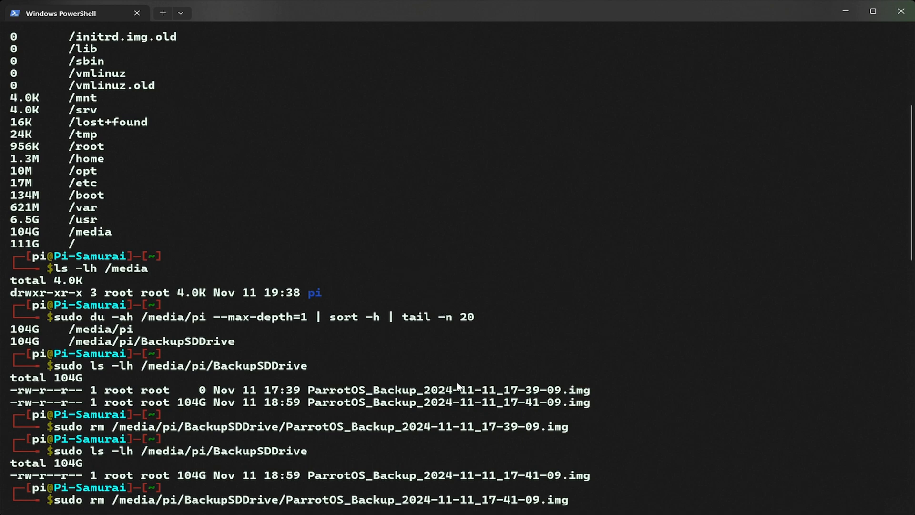
mouse_move(402, 360)
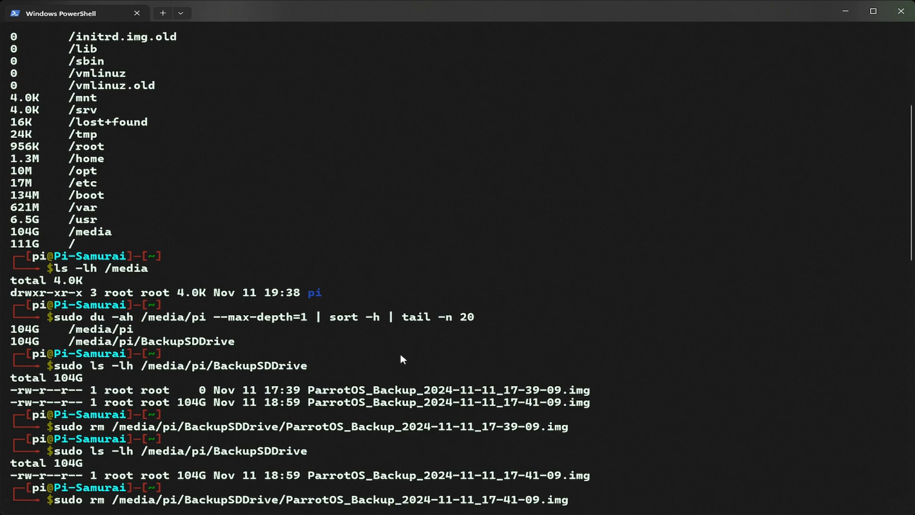
mouse_move(406, 357)
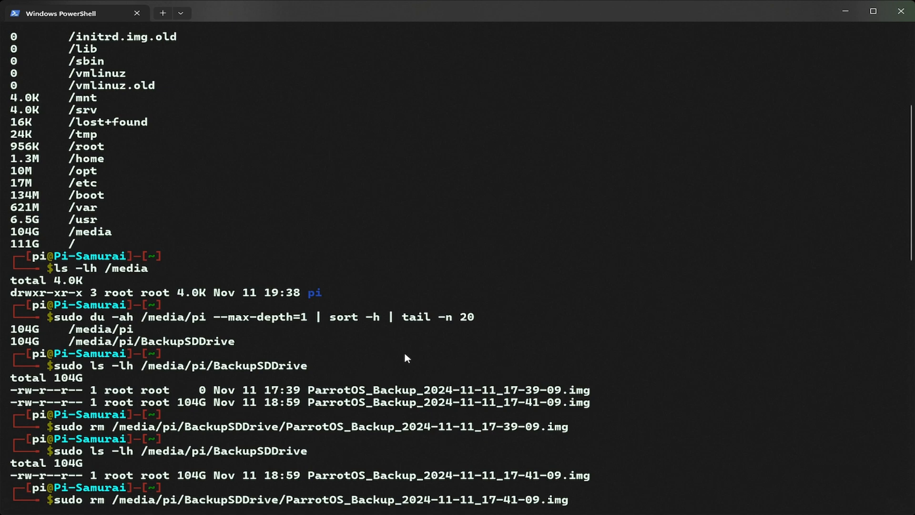
mouse_move(442, 196)
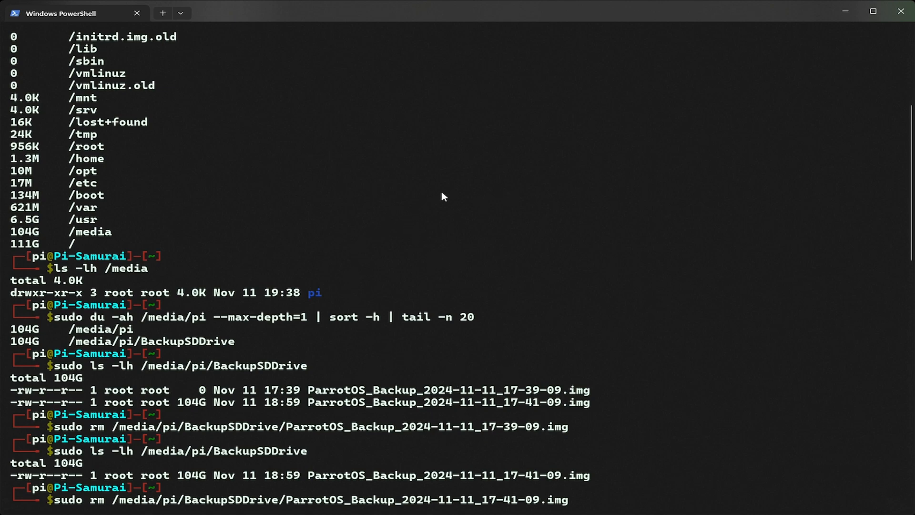
mouse_move(344, 248)
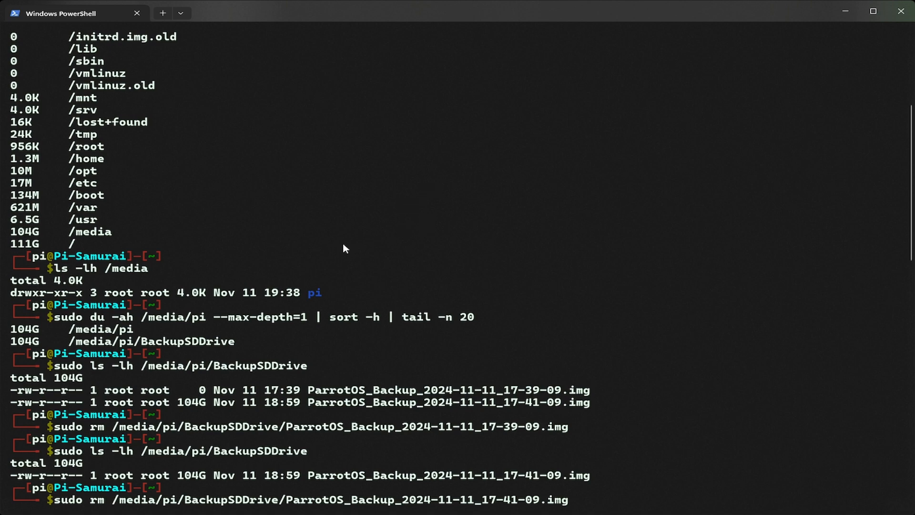